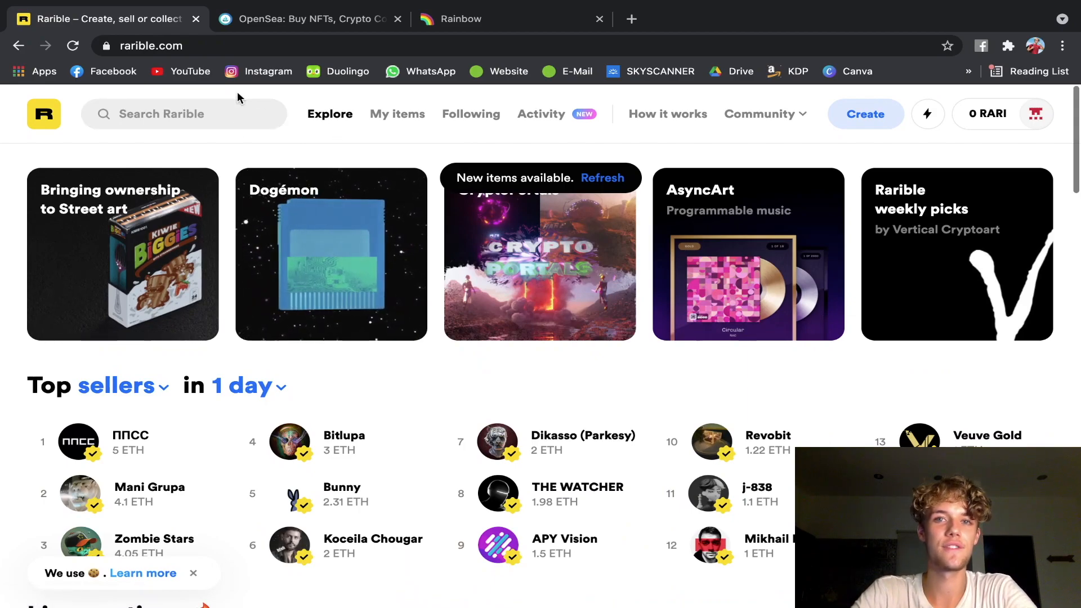
mouse_move(74, 25)
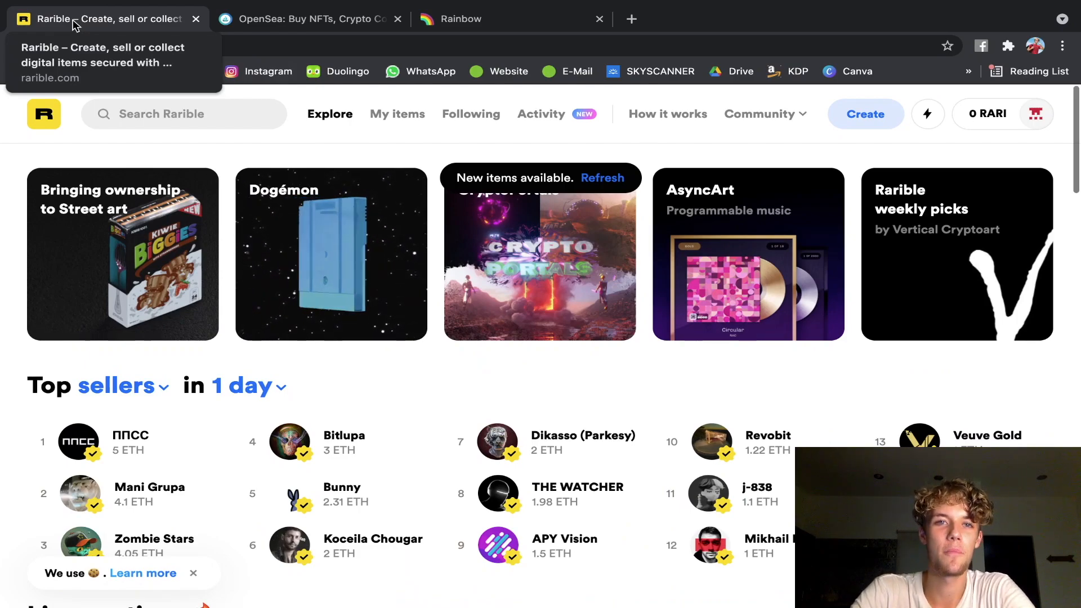
mouse_move(276, 33)
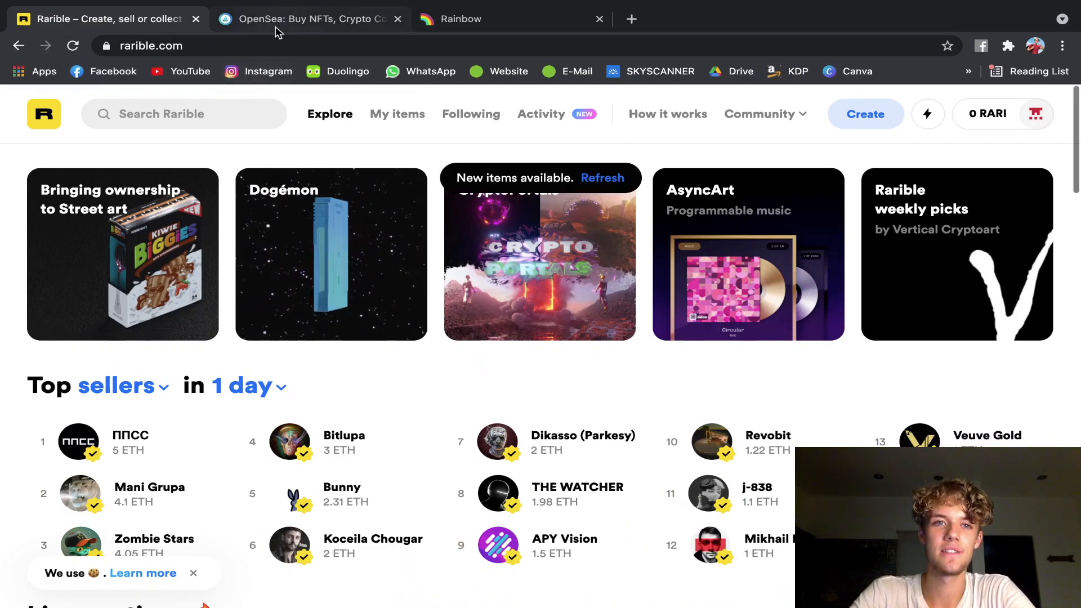
Compare the OpenSea and Rarible marketplace pages by switching back and forth.
left_click(310, 18)
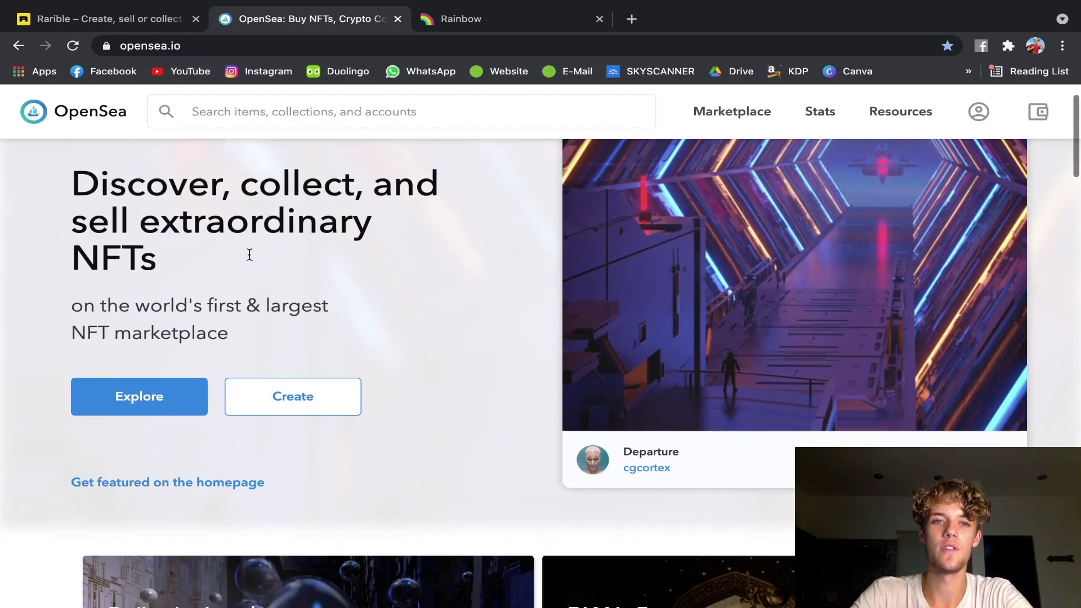
scroll("down", 3)
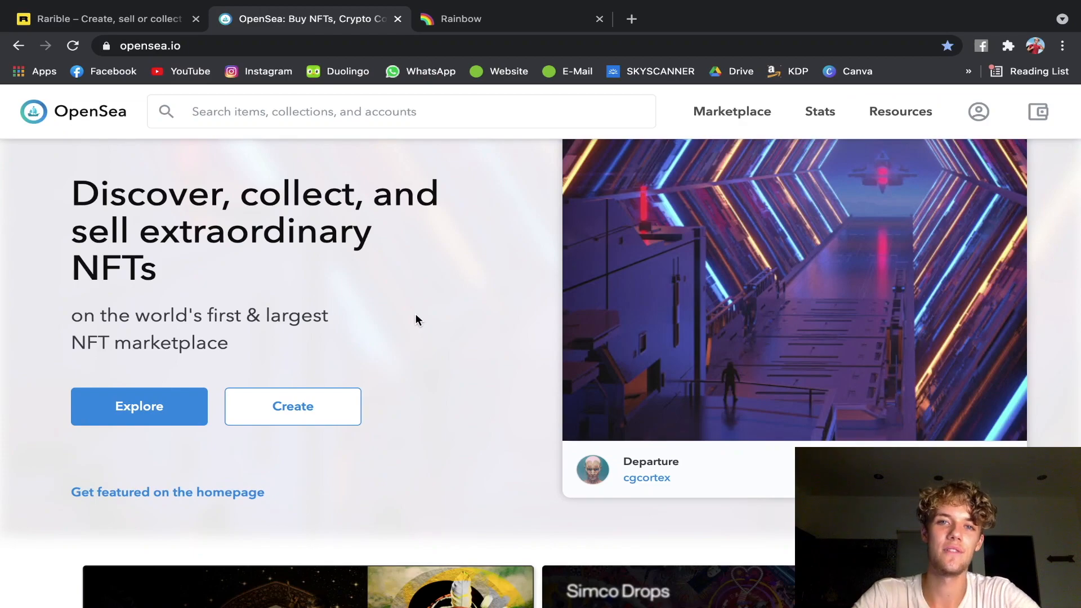
mouse_move(338, 245)
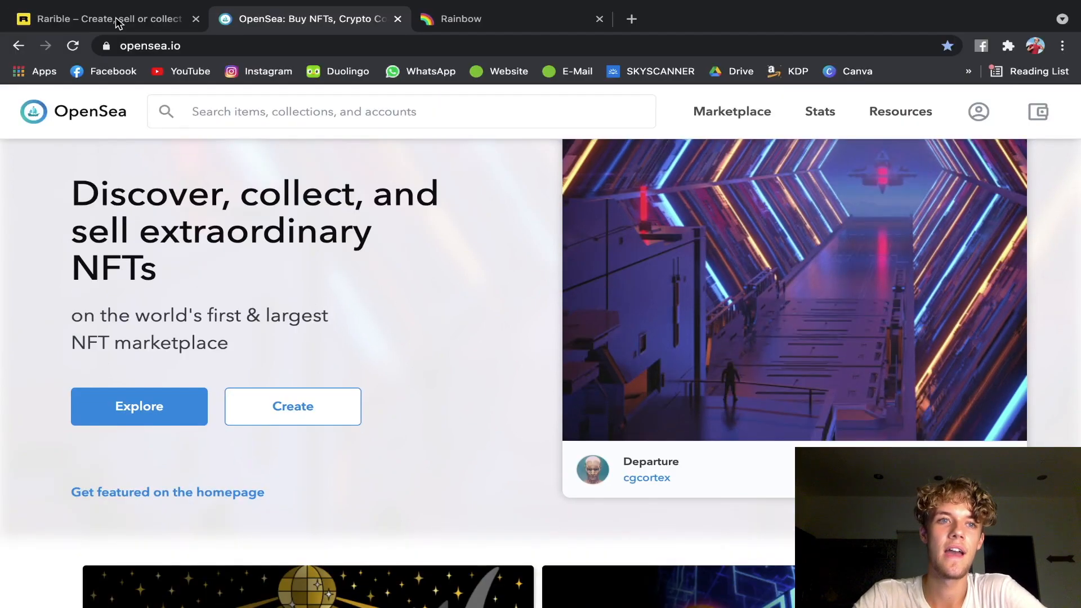
left_click(104, 19)
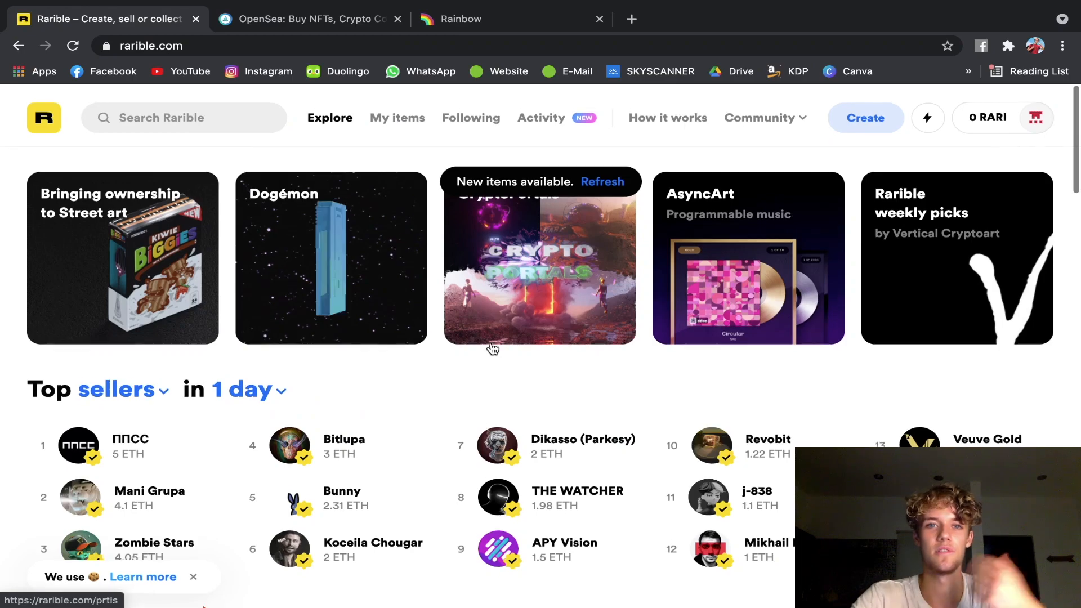
scroll("down", 3)
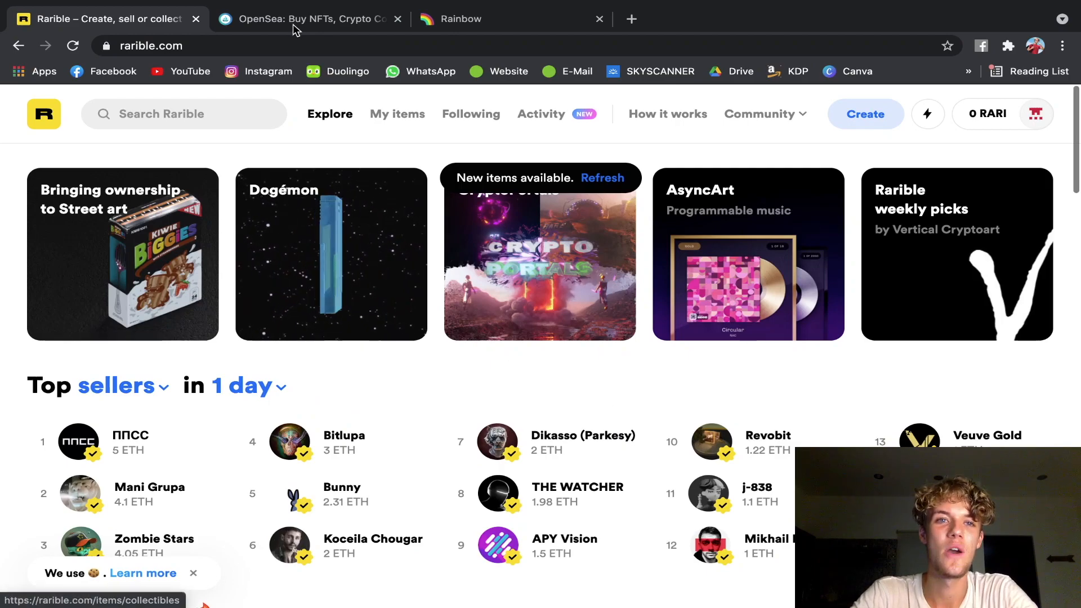
left_click(307, 19)
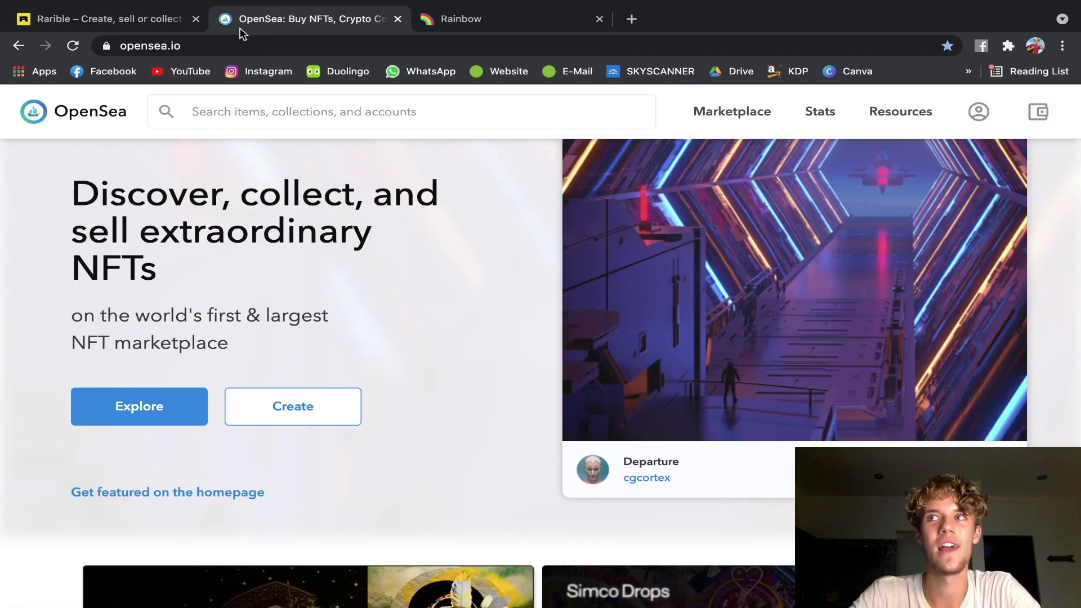
left_click(104, 19)
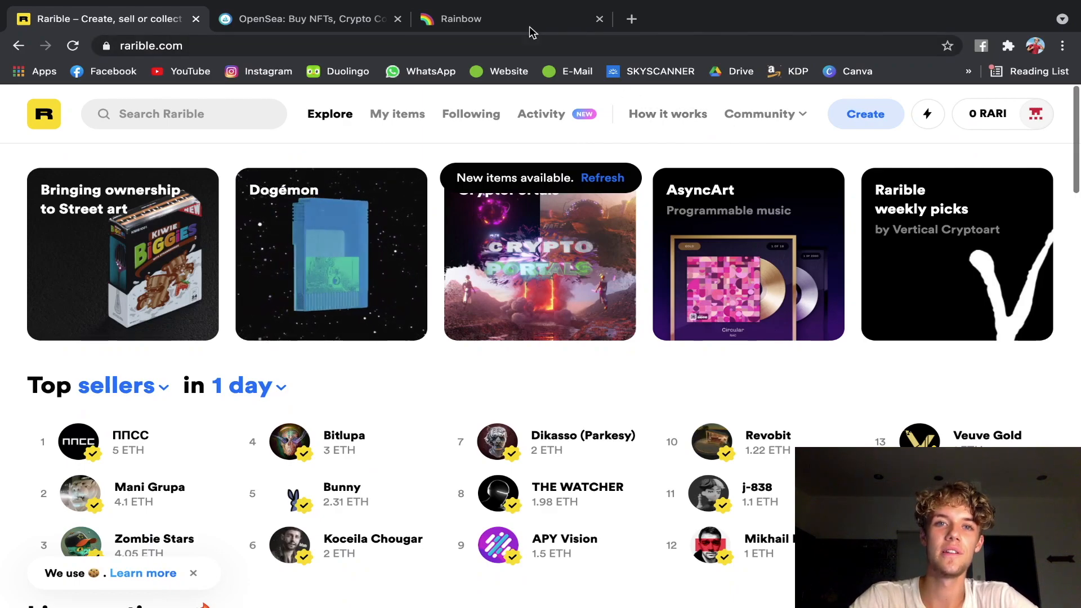
Bring up the Rainbow wallet site and scroll to its token balance preview.
left_click(460, 18)
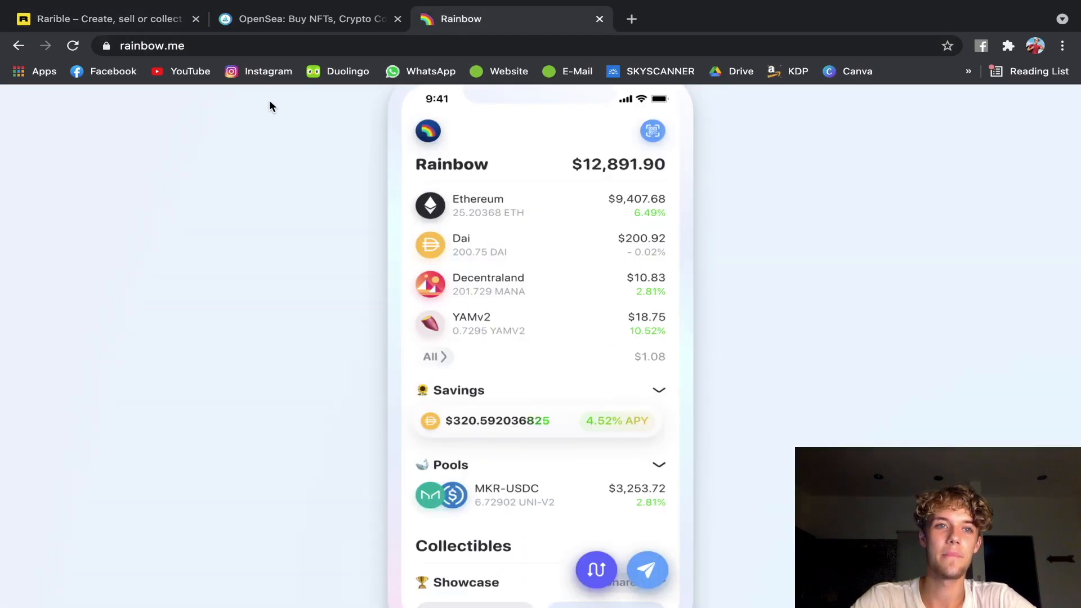
scroll("up", 3)
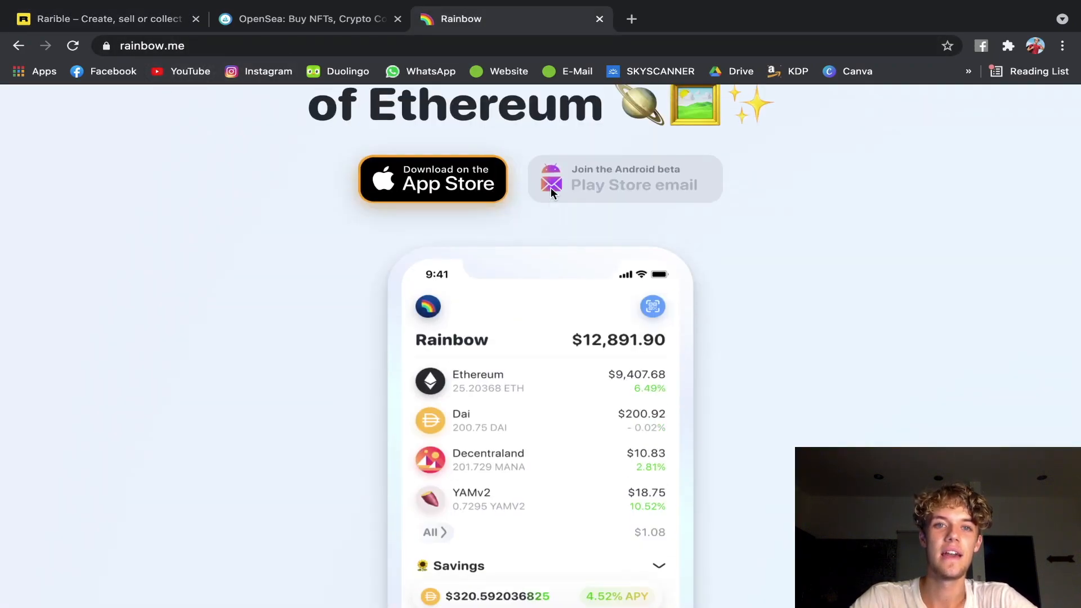
scroll("down", 3)
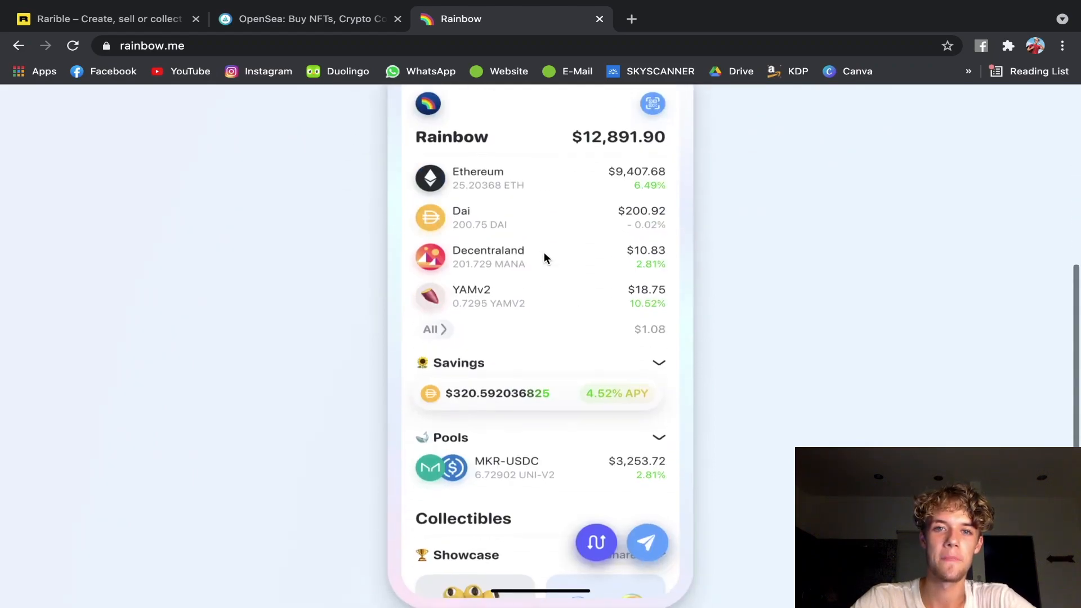
scroll("up", 3)
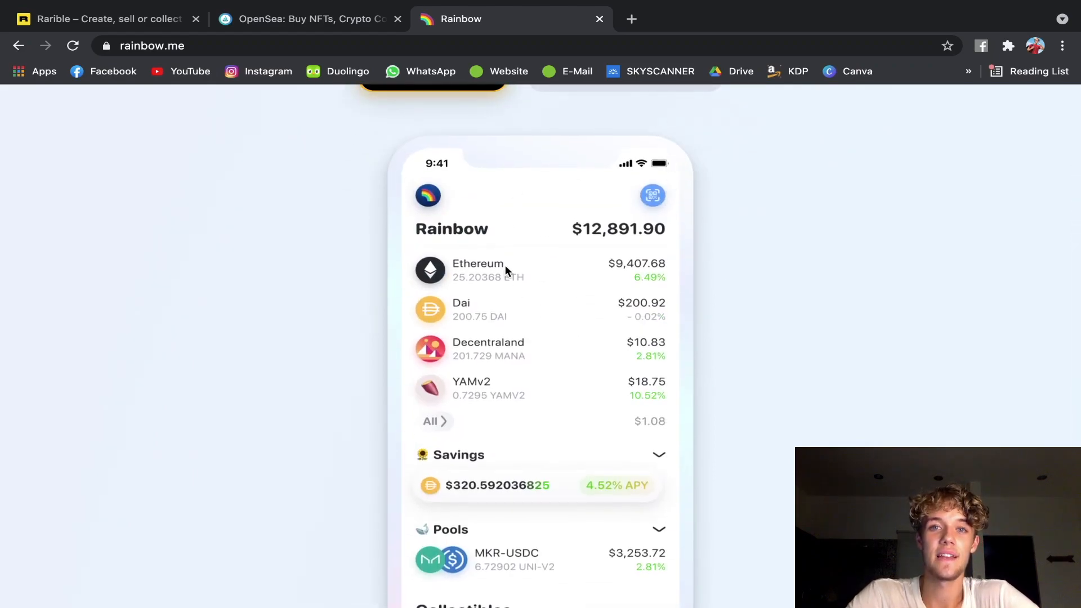
scroll("down", 3)
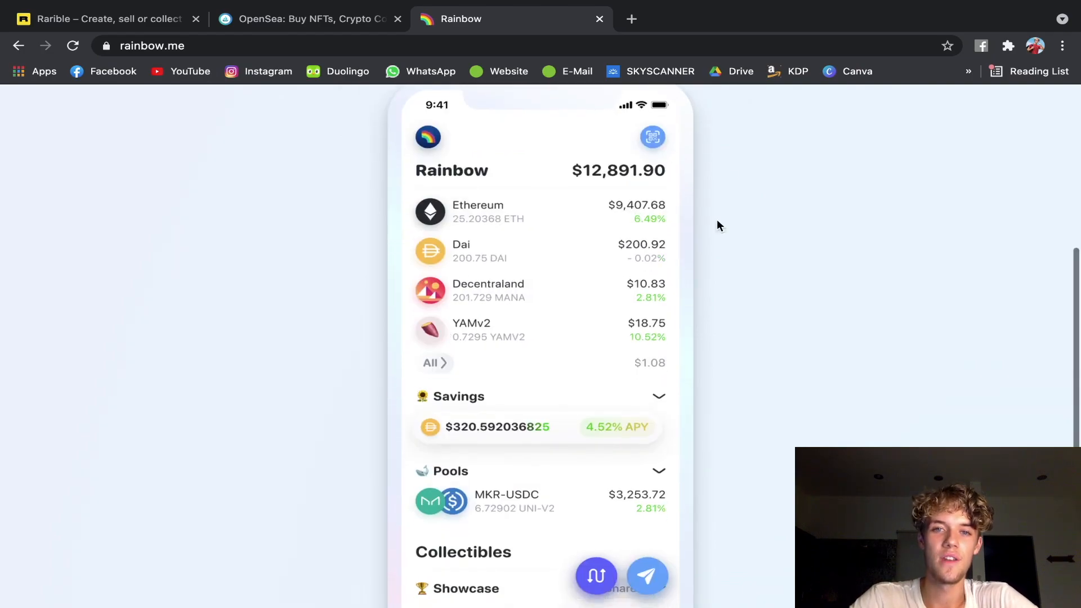
mouse_move(589, 209)
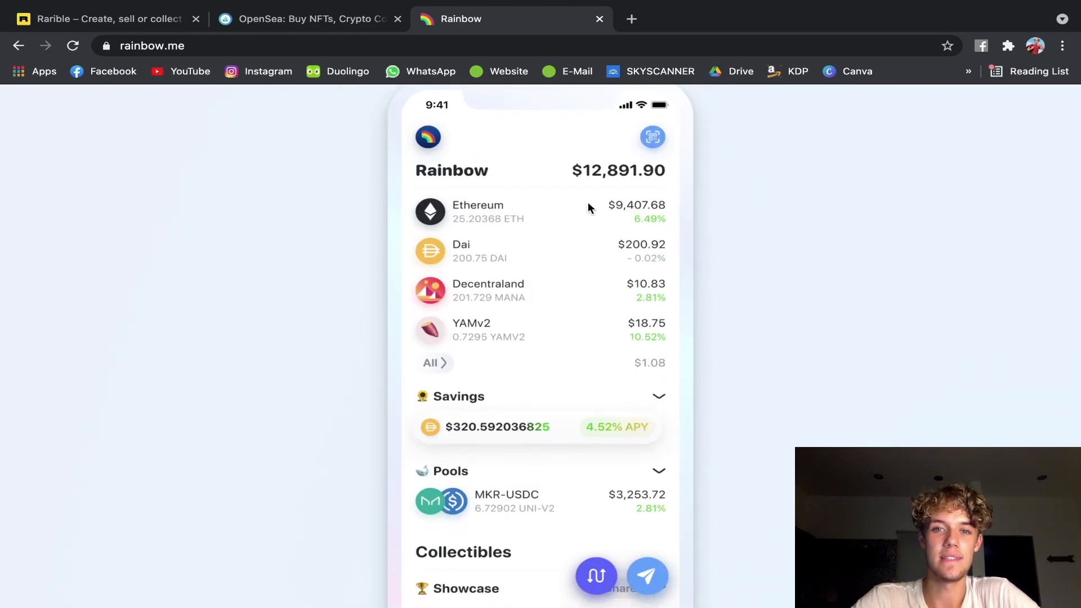
mouse_move(617, 216)
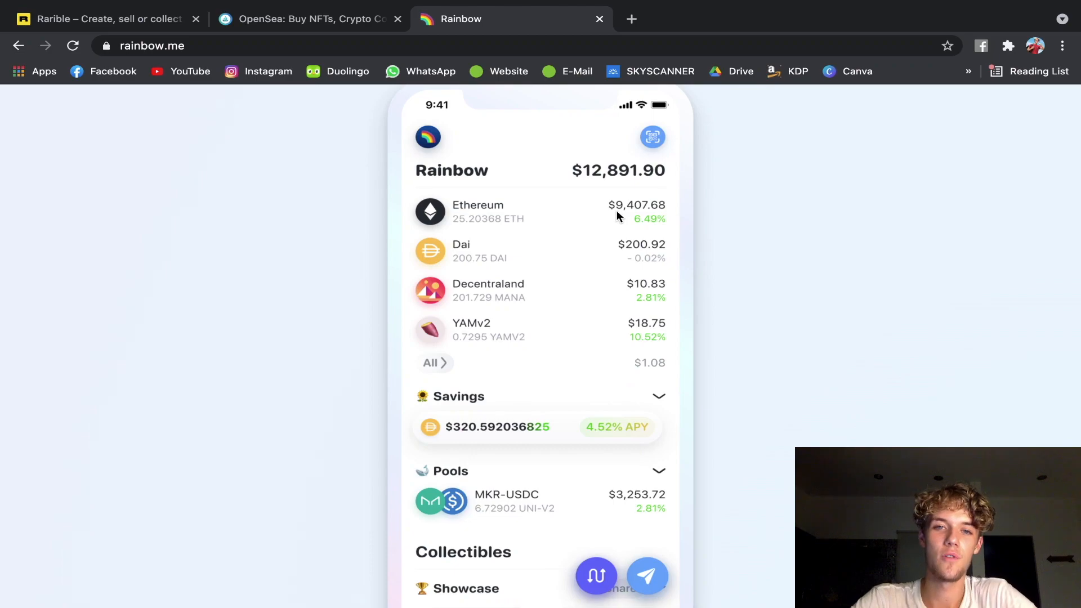
mouse_move(760, 218)
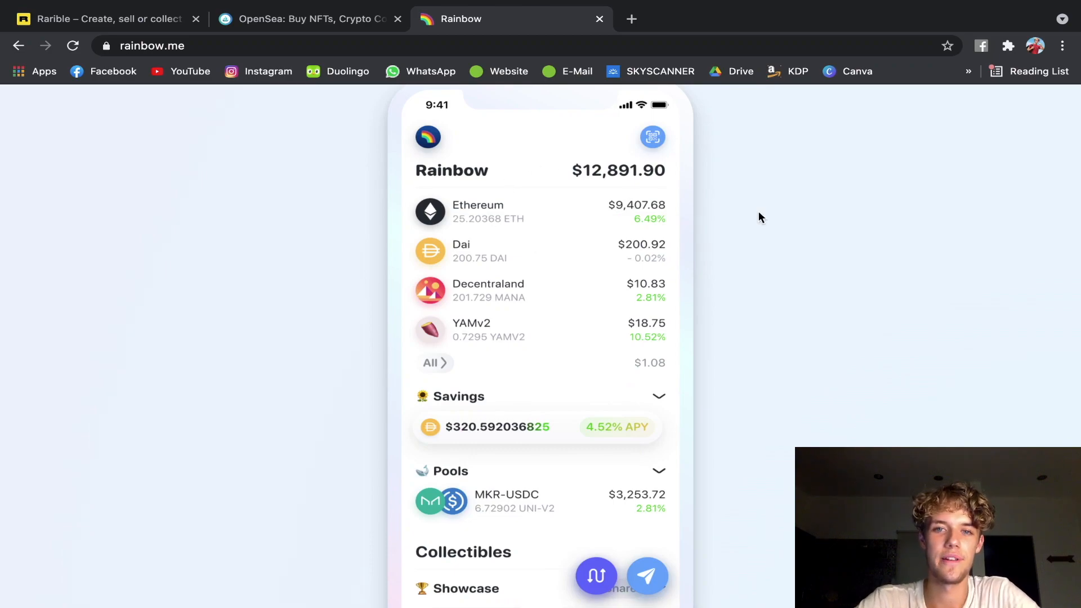
mouse_move(667, 207)
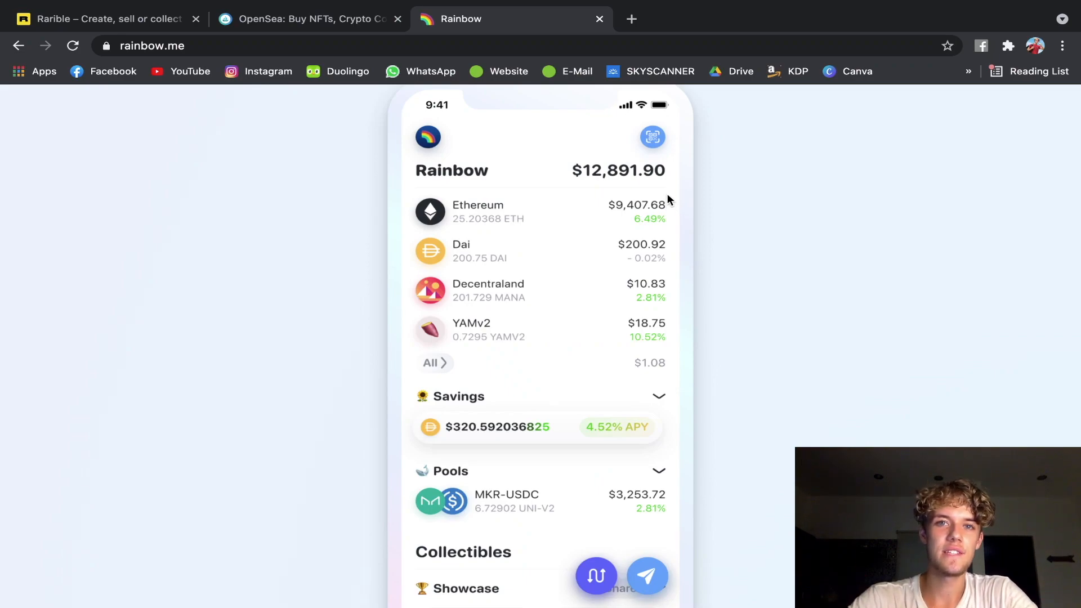
mouse_move(660, 200)
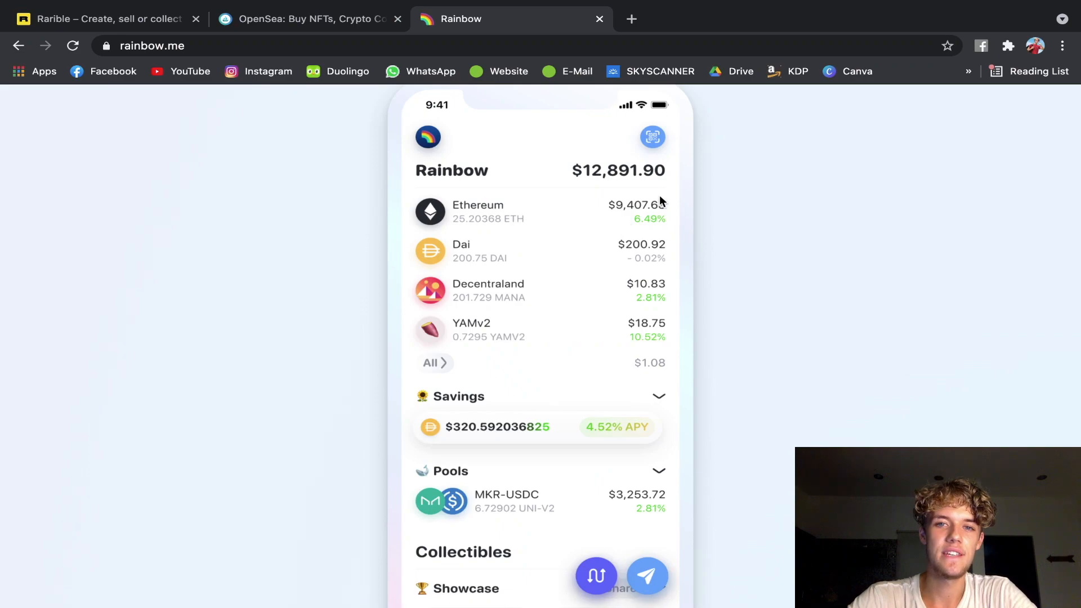
mouse_move(642, 212)
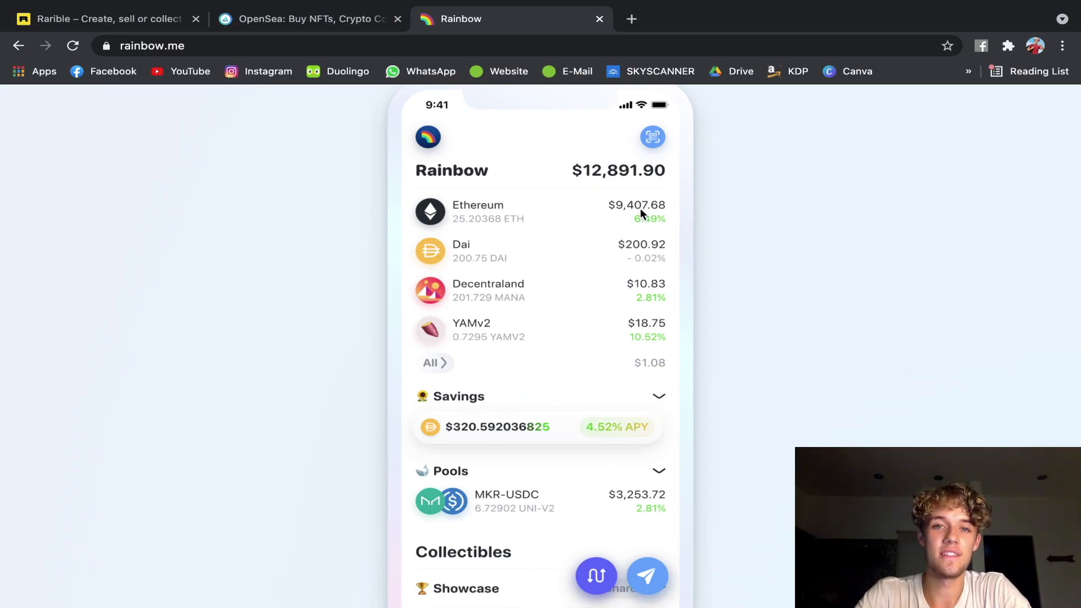
mouse_move(154, 65)
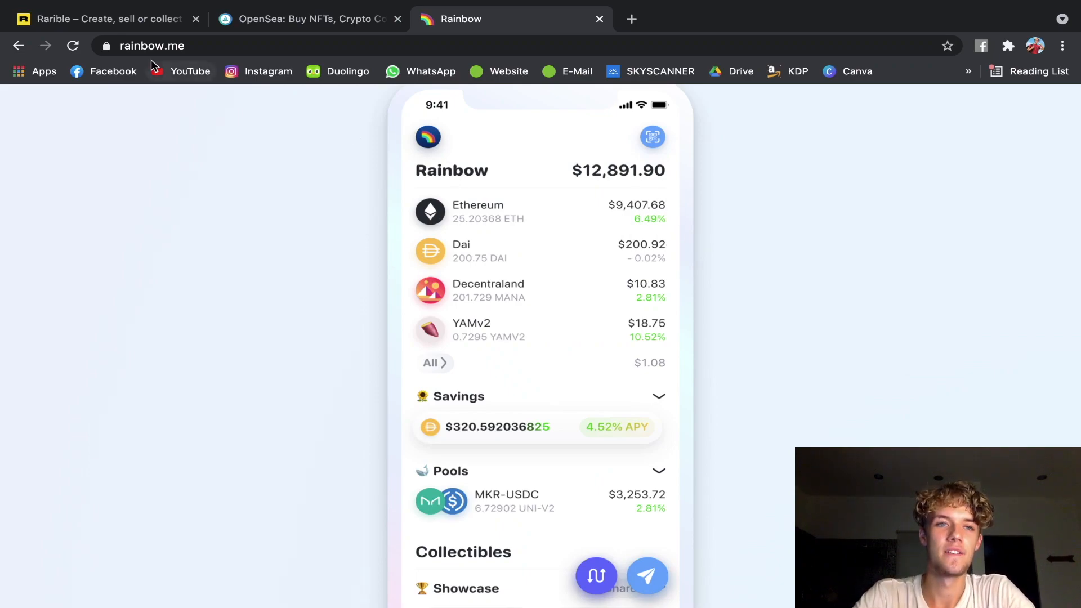
Go back to the Rarible explore page with featured collections and top sellers.
left_click(103, 19)
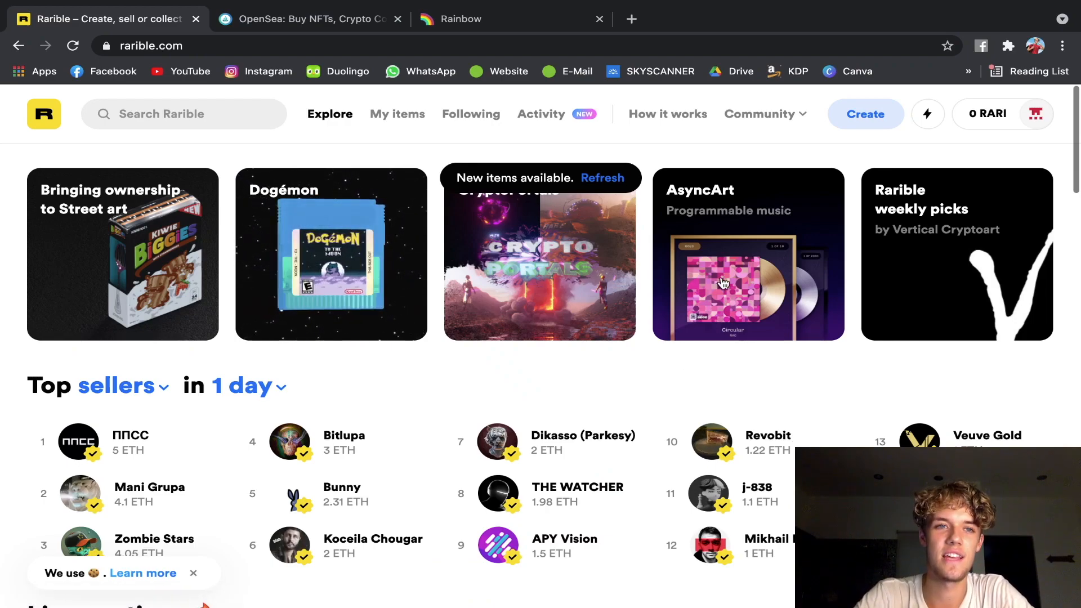
mouse_move(575, 149)
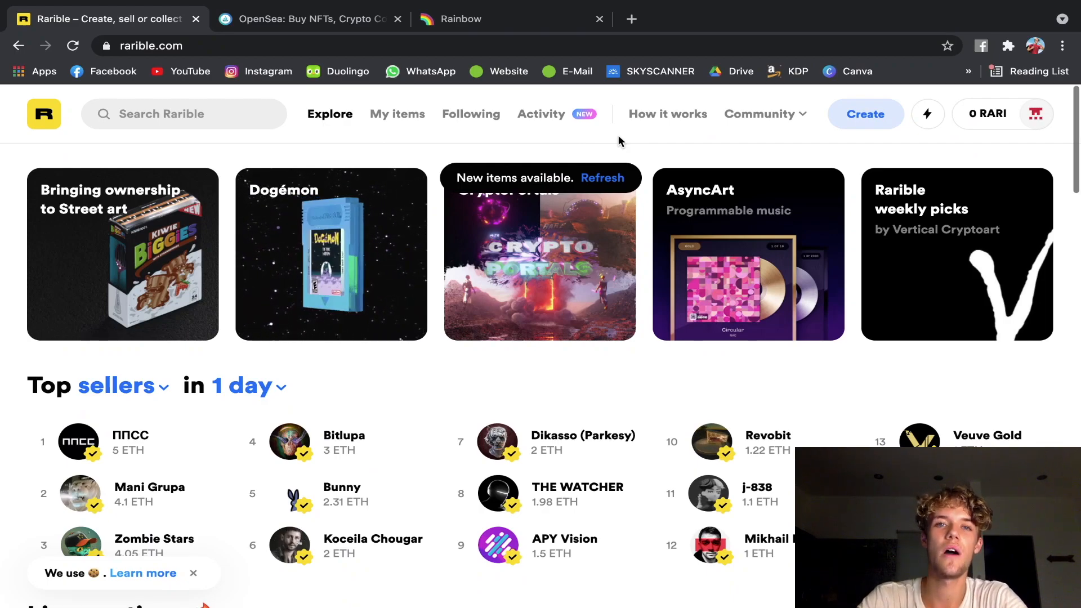
mouse_move(530, 131)
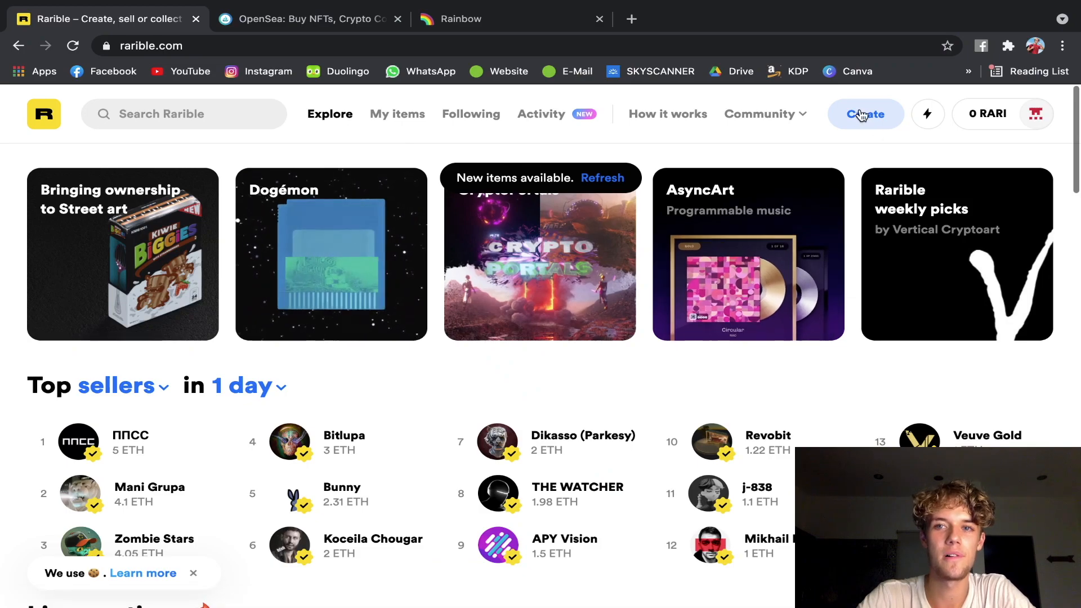
Start a new Single collectible and bring up its creation form.
left_click(865, 113)
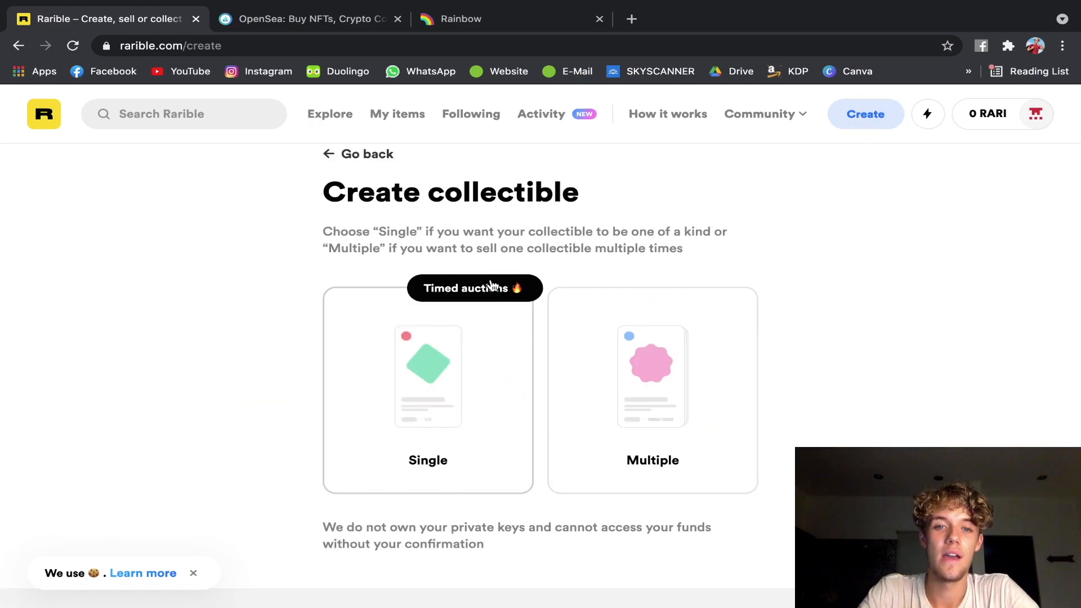
mouse_move(499, 325)
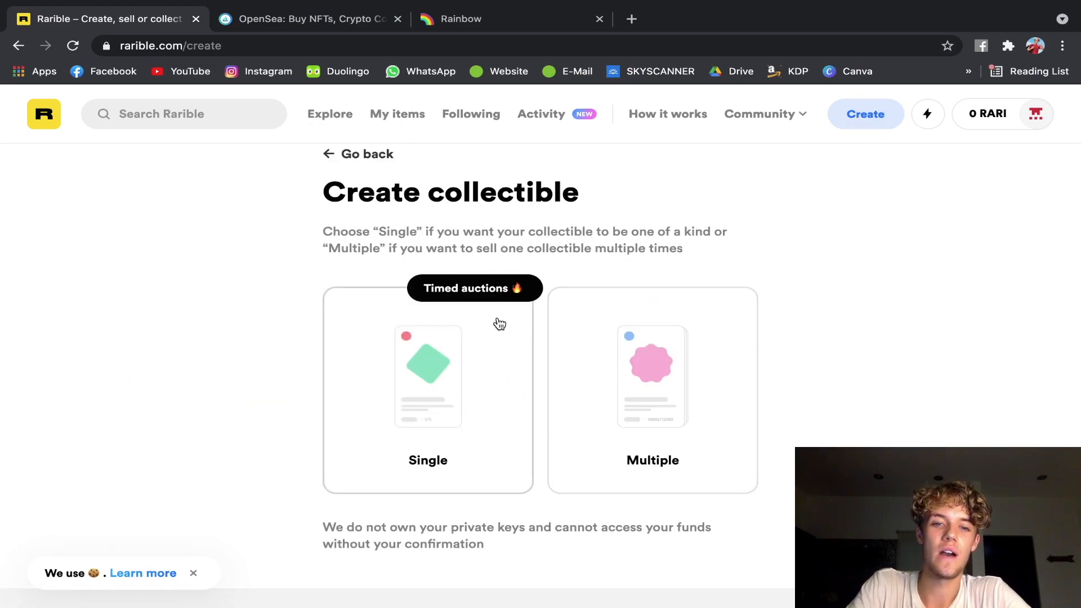
mouse_move(678, 381)
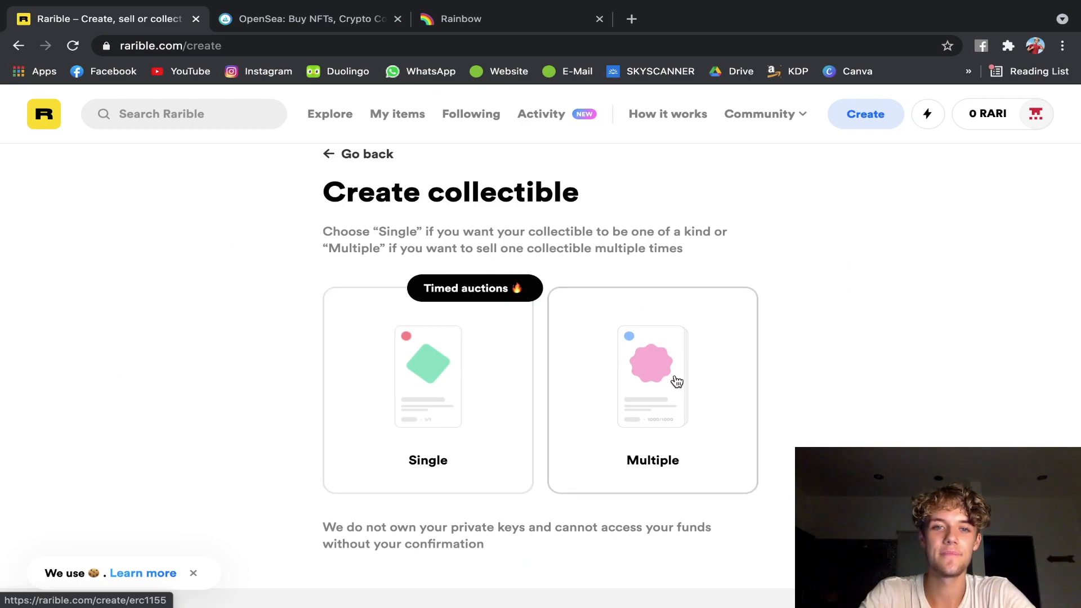
left_click(427, 386)
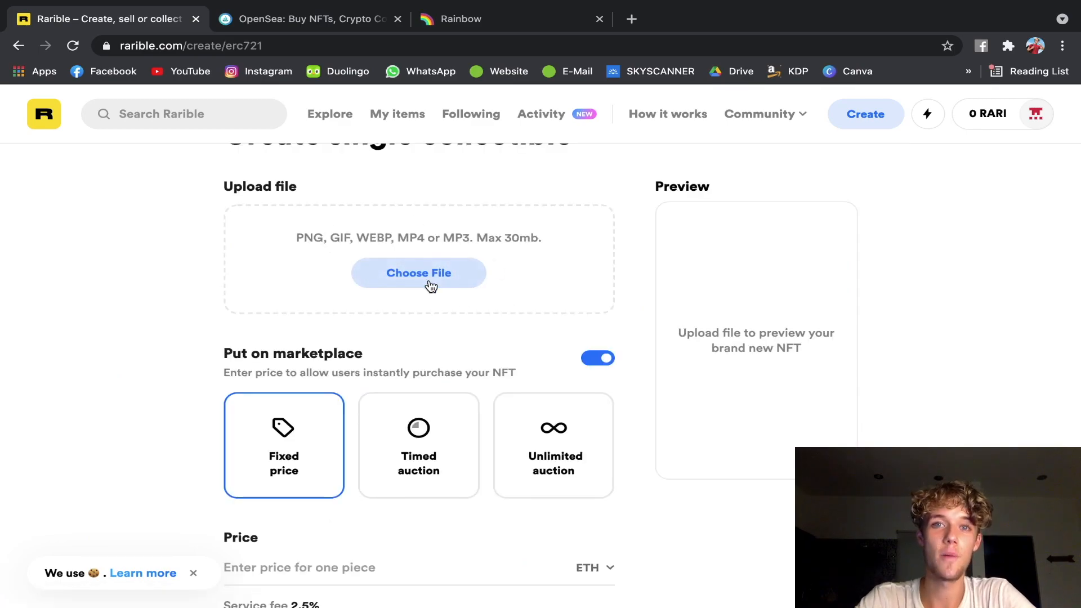
scroll("up", 3)
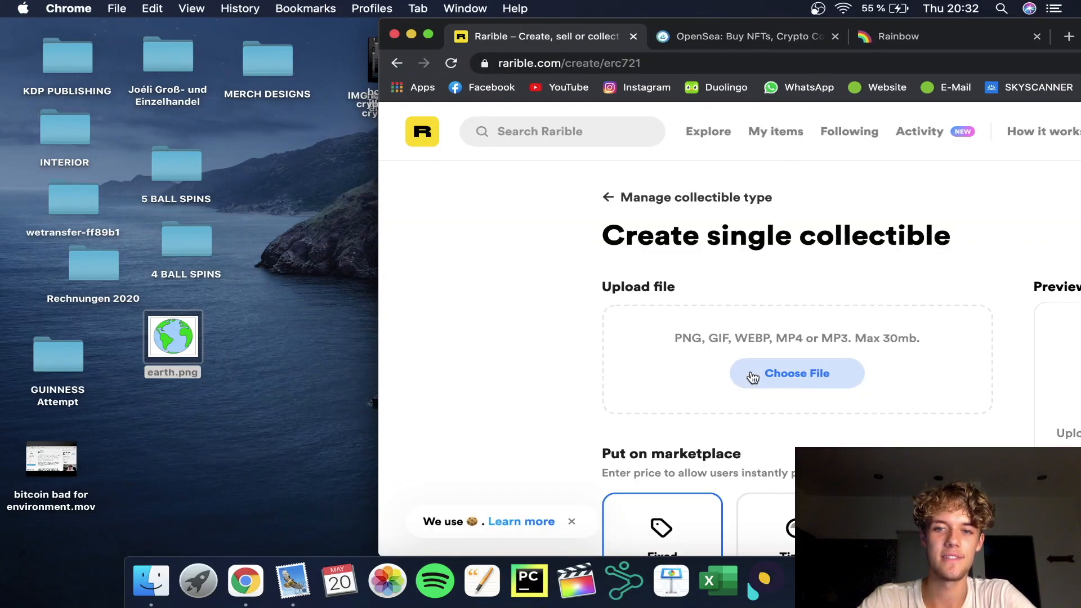
Upload earth.png from the Desktop as the collectible's artwork.
left_click(795, 373)
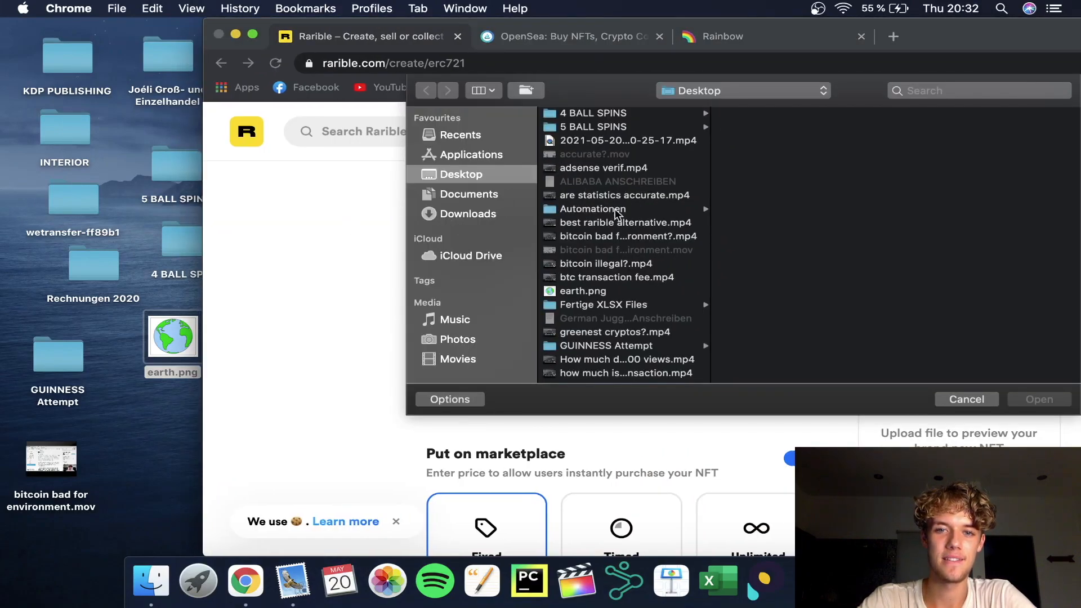
left_click(582, 268)
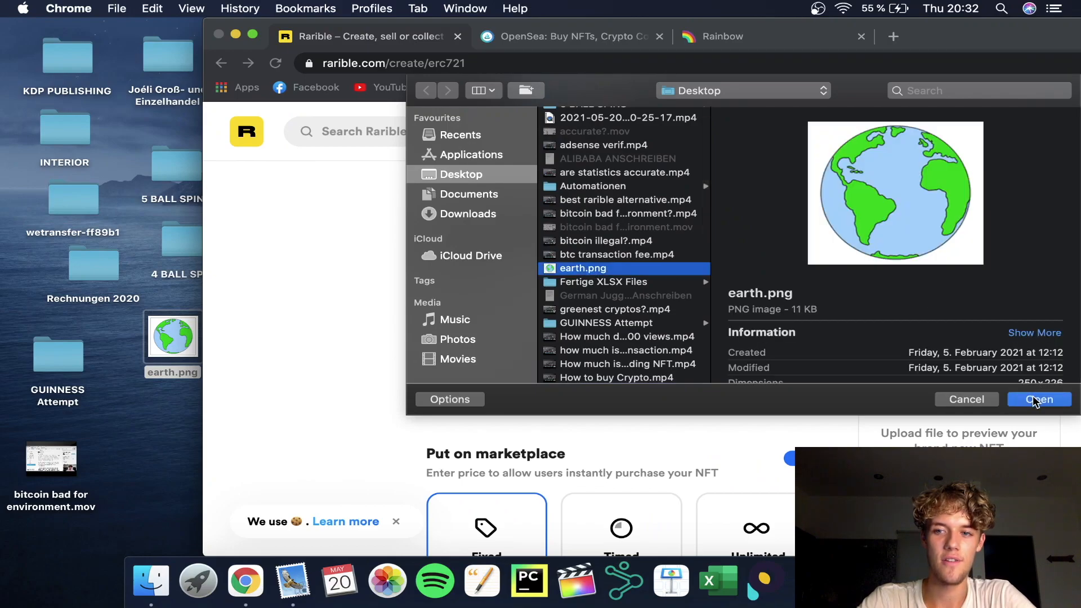
left_click(1038, 399)
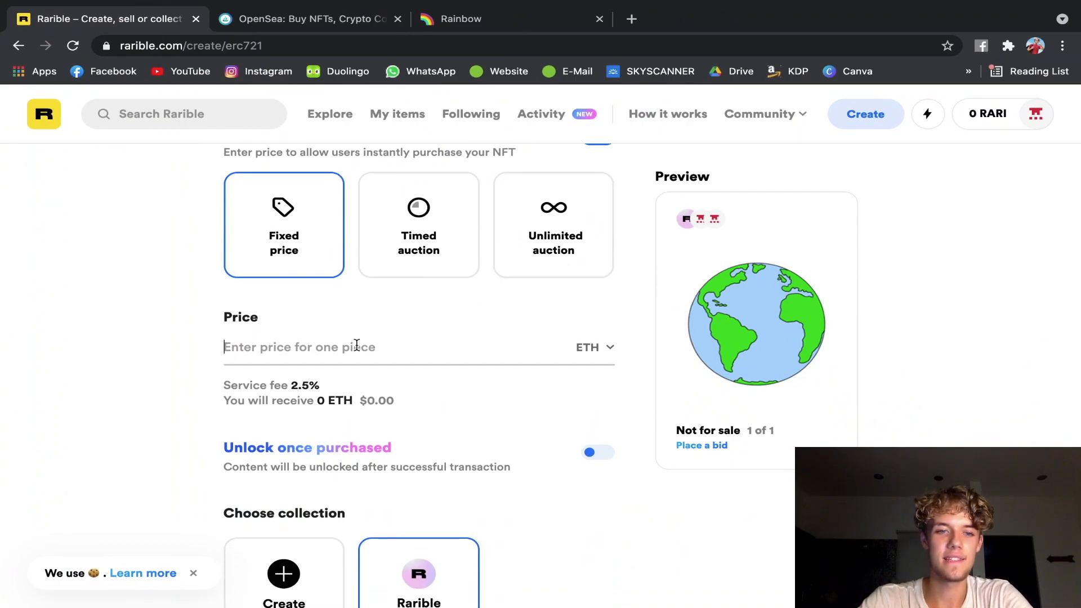
Enter a fixed price of 10 ETH, leaving 9.75 ETH after the service fee.
type("10")
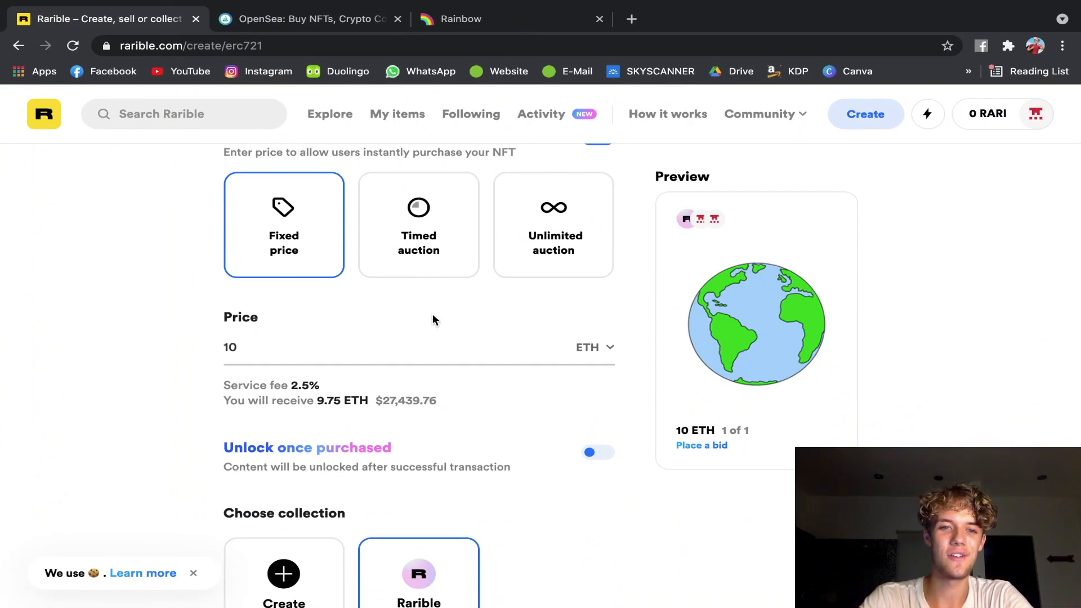
mouse_move(414, 378)
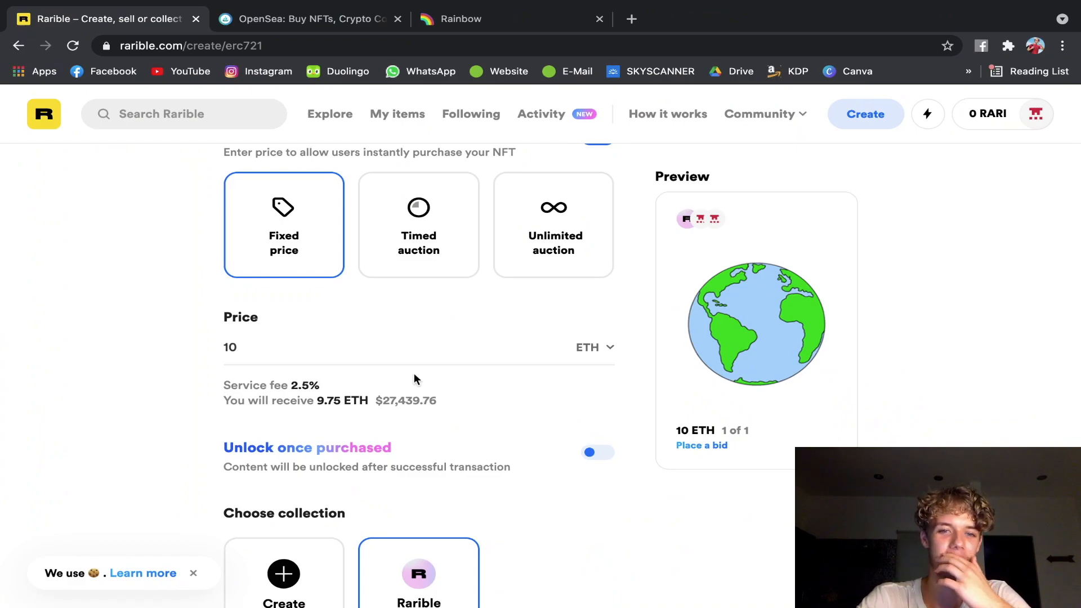
double_click(406, 400)
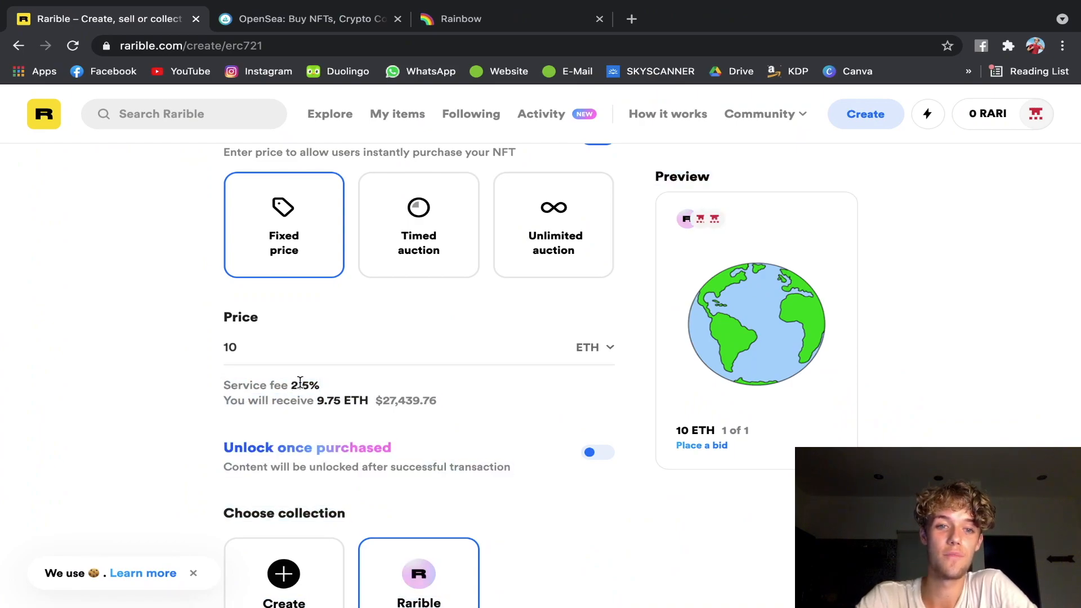
mouse_move(180, 381)
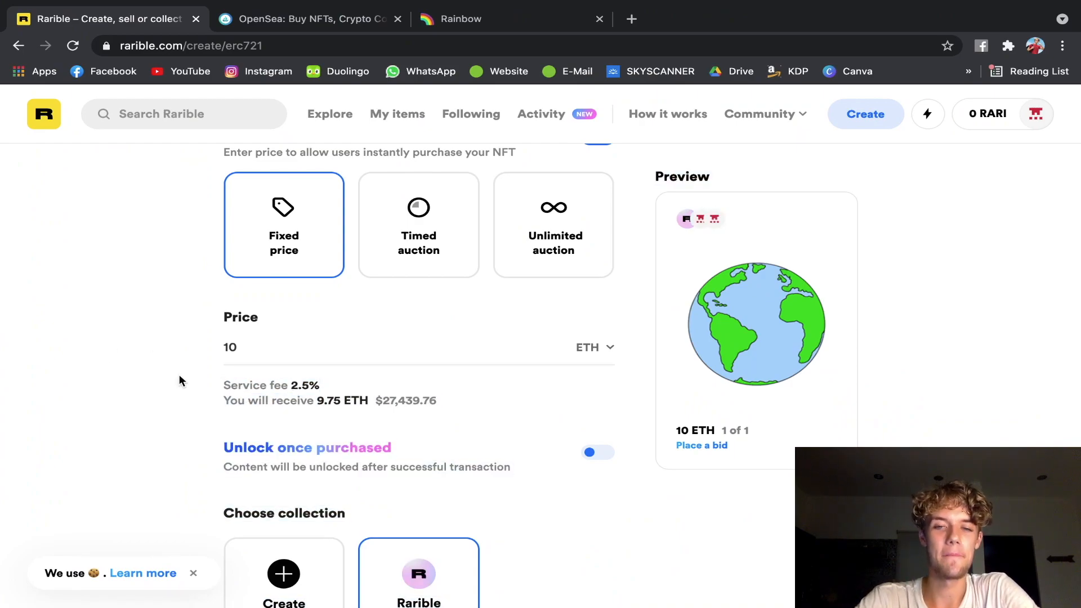
mouse_move(425, 334)
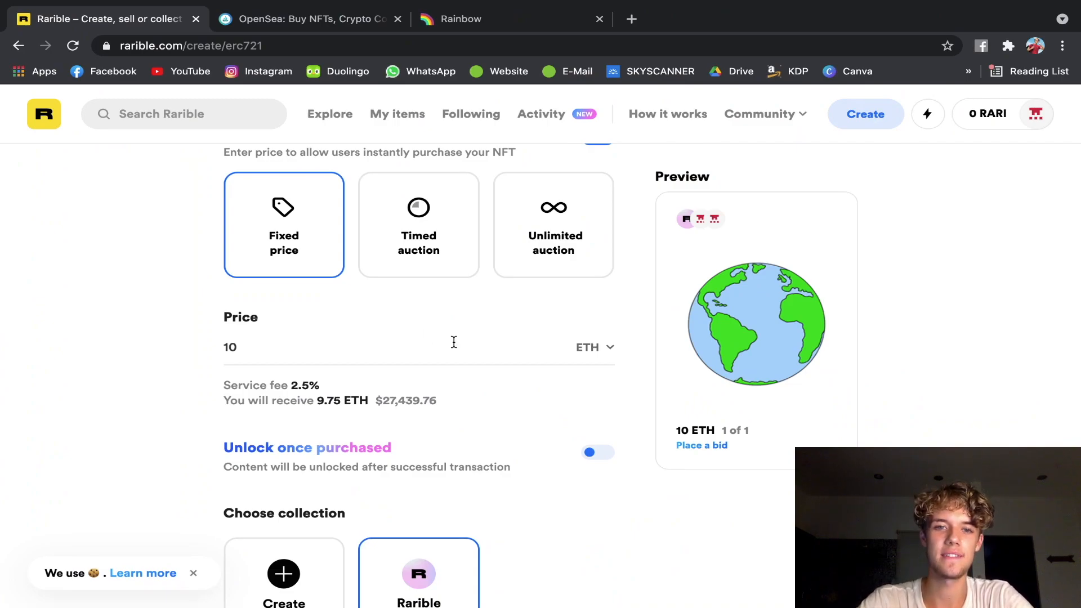
mouse_move(466, 369)
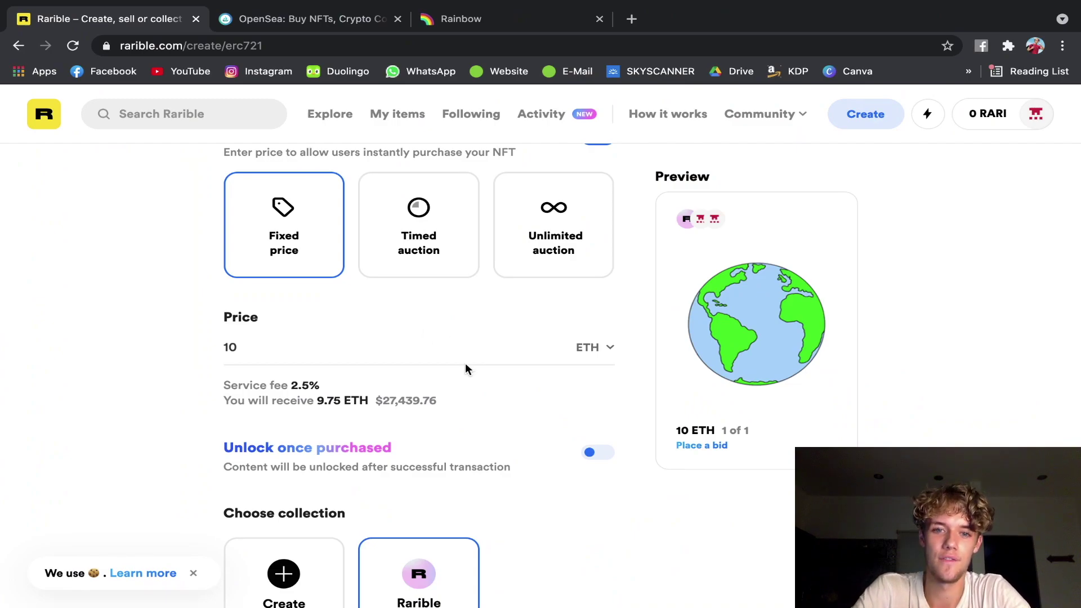
scroll("down", 3)
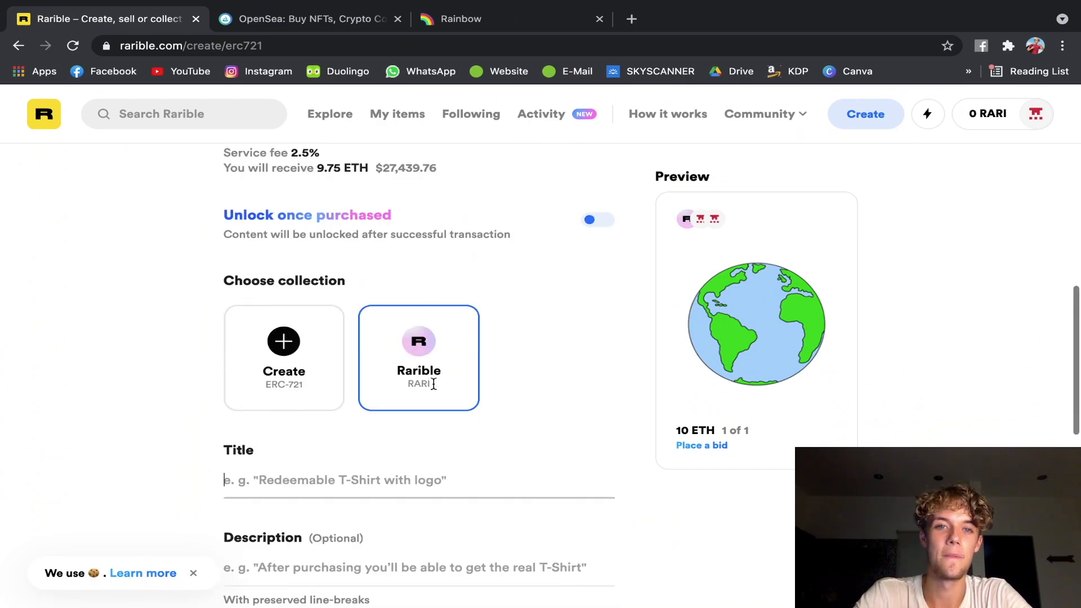
scroll("up", 3)
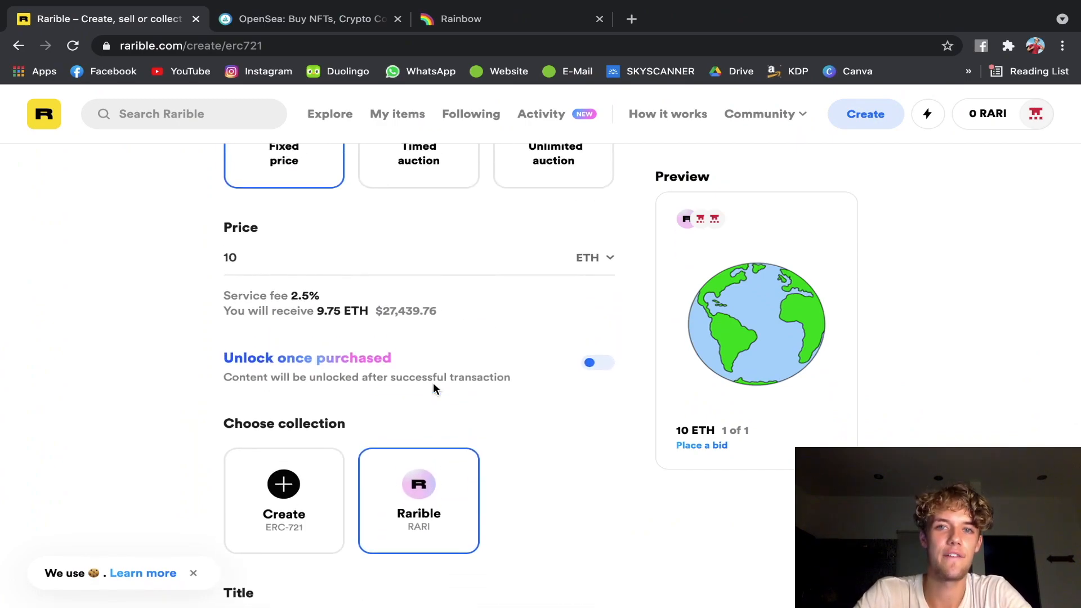
mouse_move(479, 328)
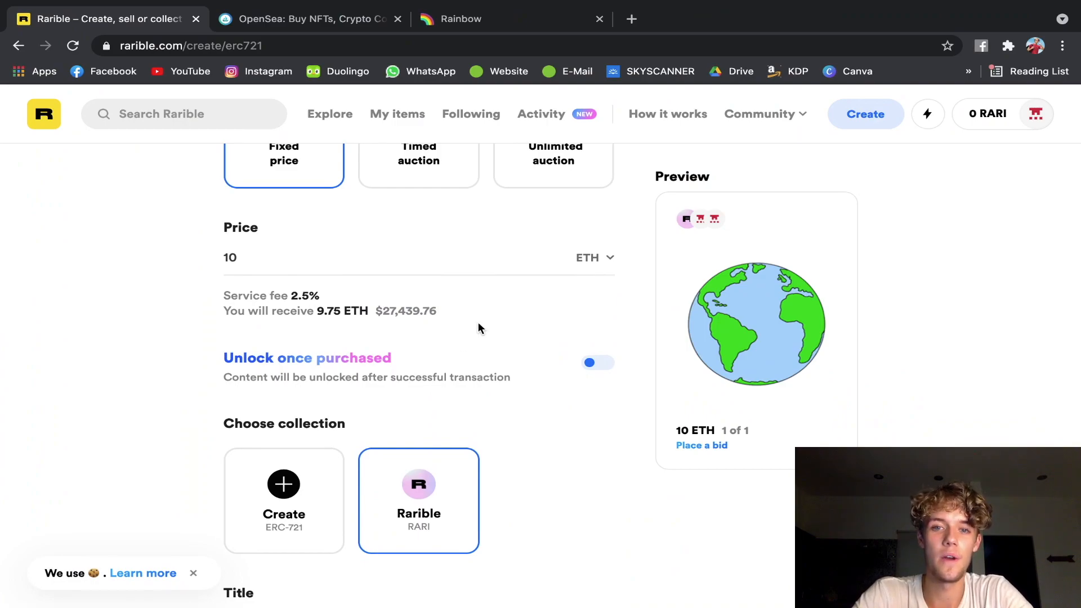
scroll("down", 3)
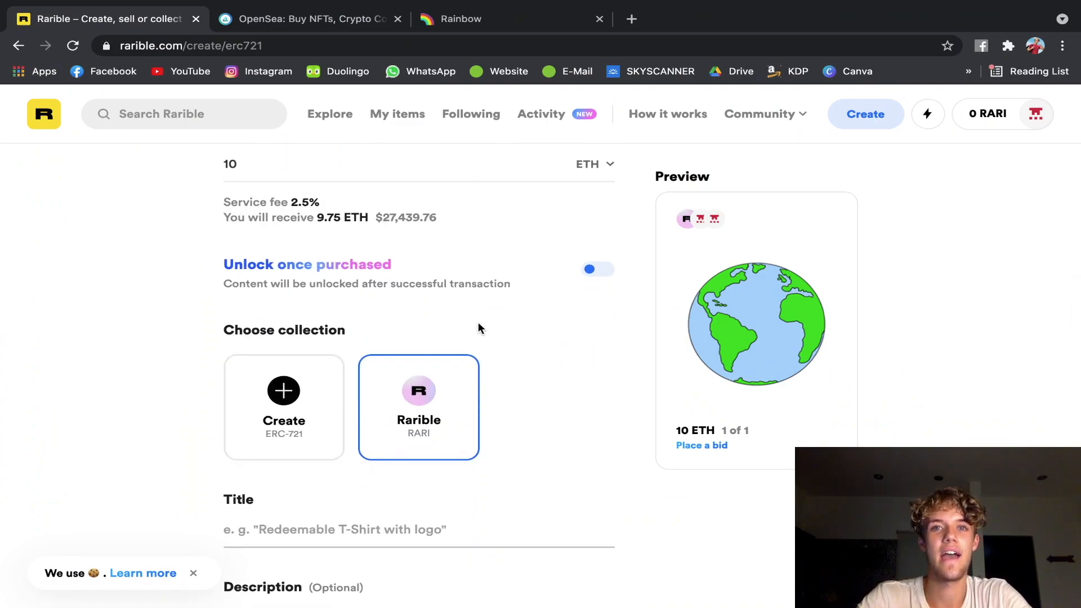
scroll("down", 3)
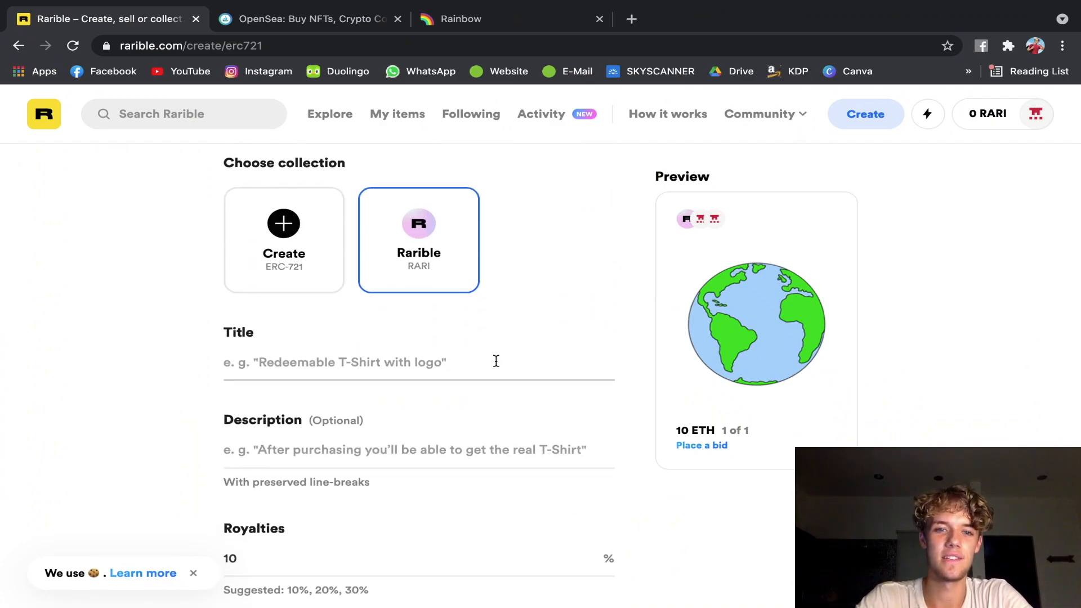
mouse_move(700, 326)
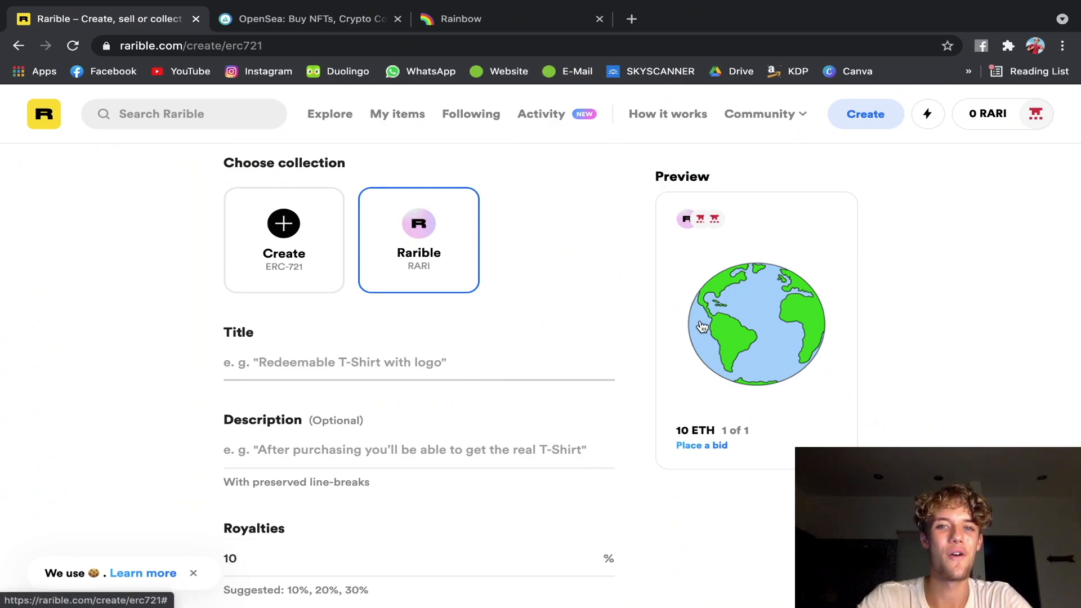
Title the collectible 'Earth' so the preview shows Earth at 10 ETH.
scroll("down", 3)
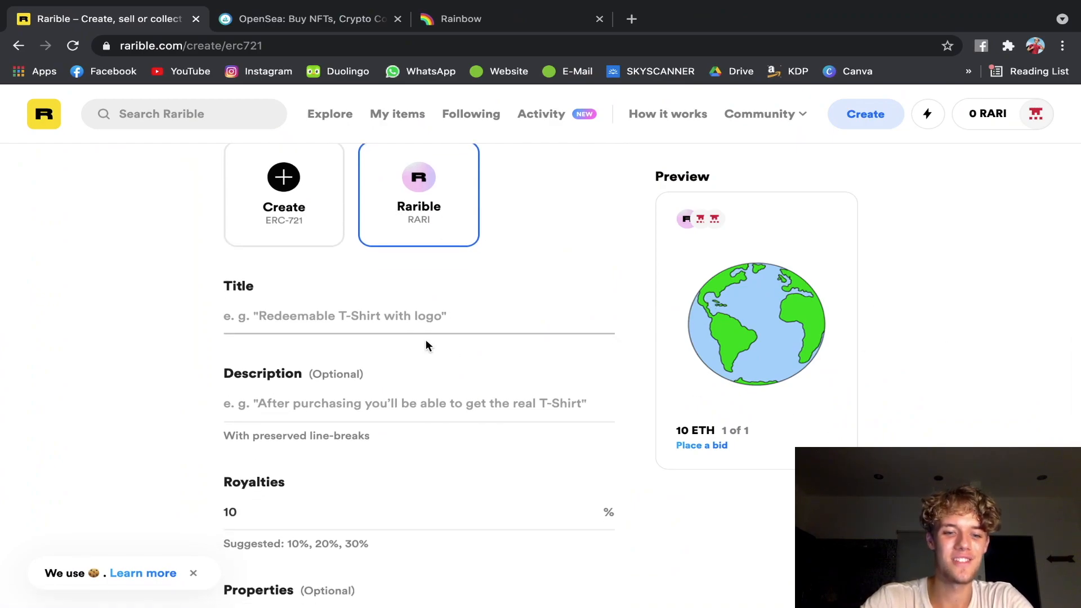
type("Earth")
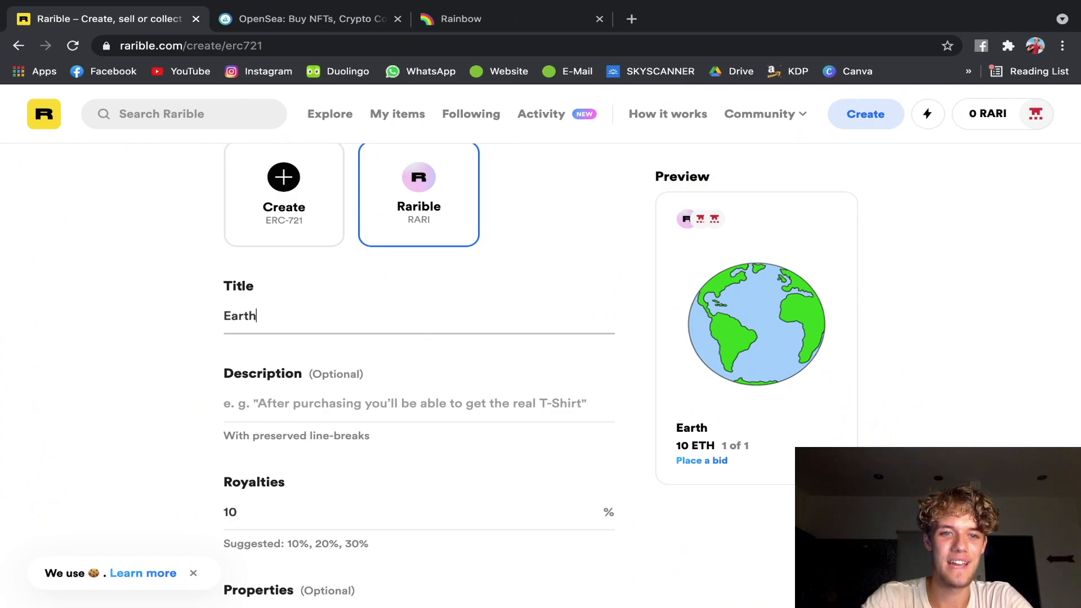
scroll("down", 3)
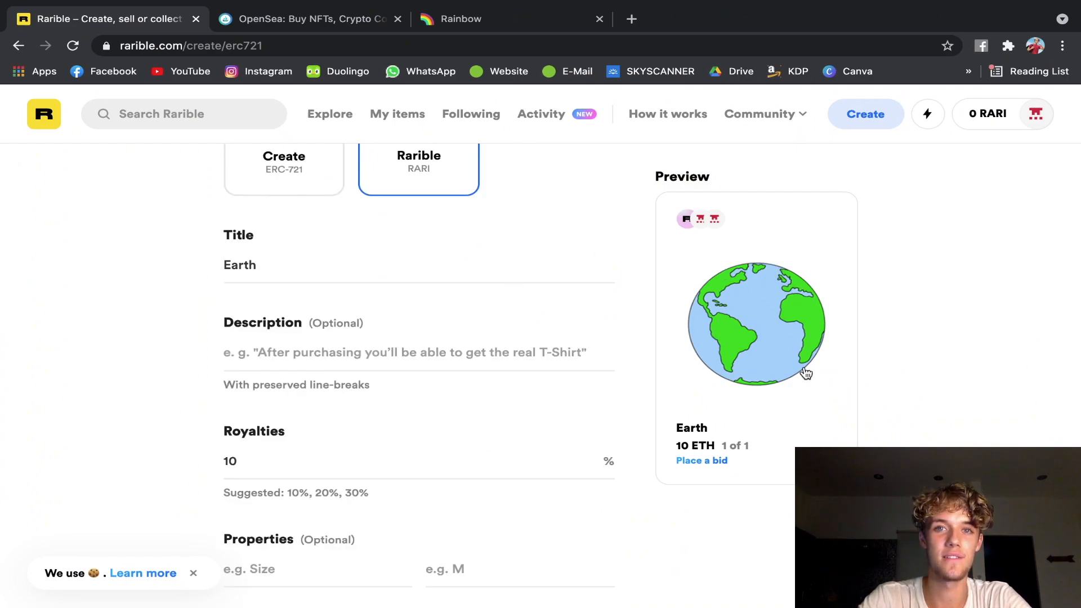
mouse_move(885, 347)
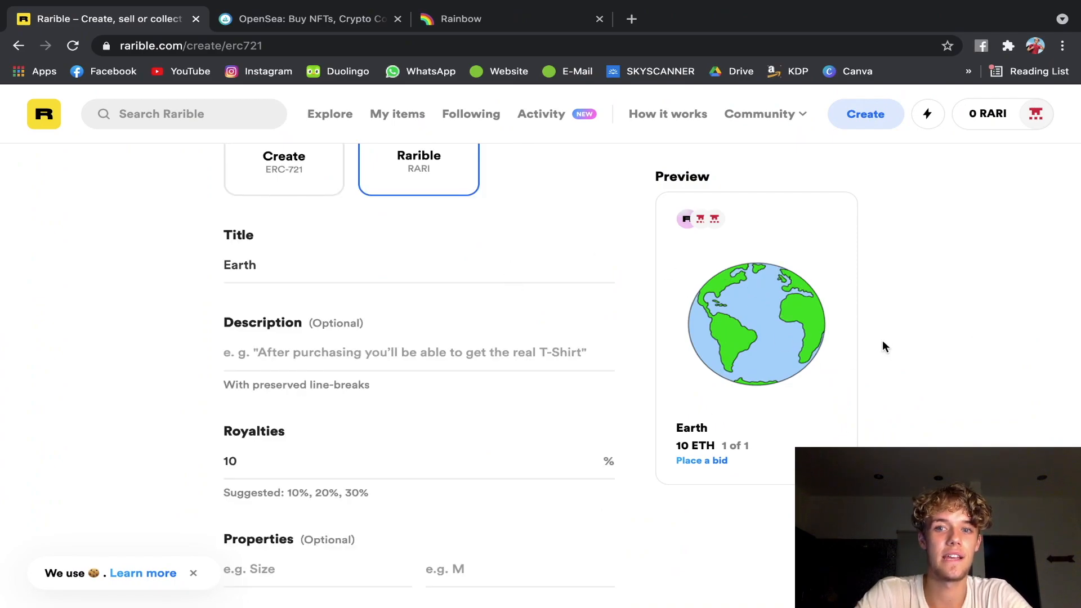
mouse_move(524, 337)
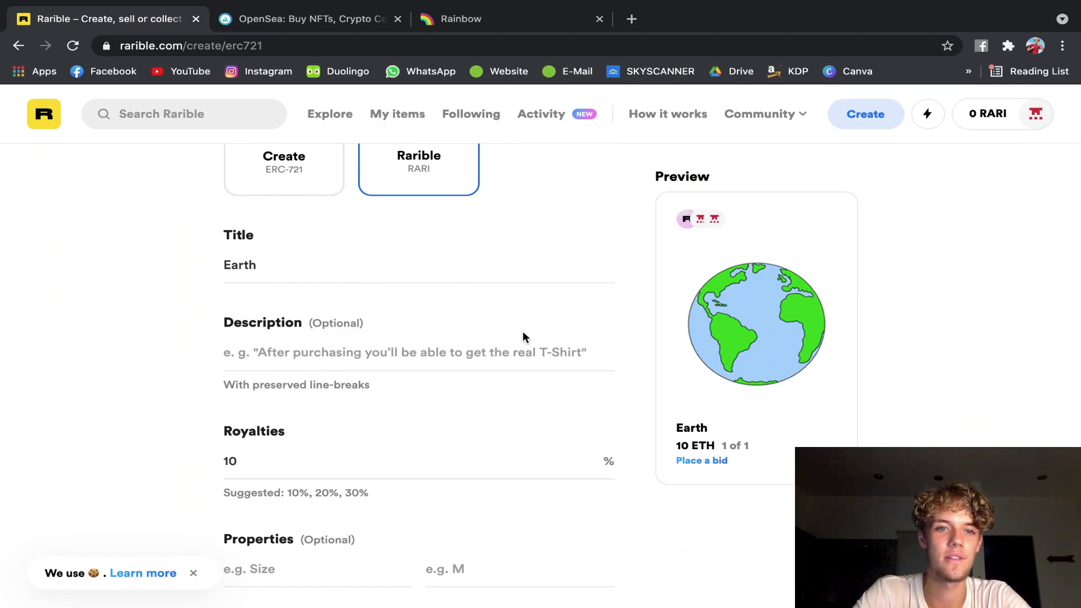
mouse_move(482, 317)
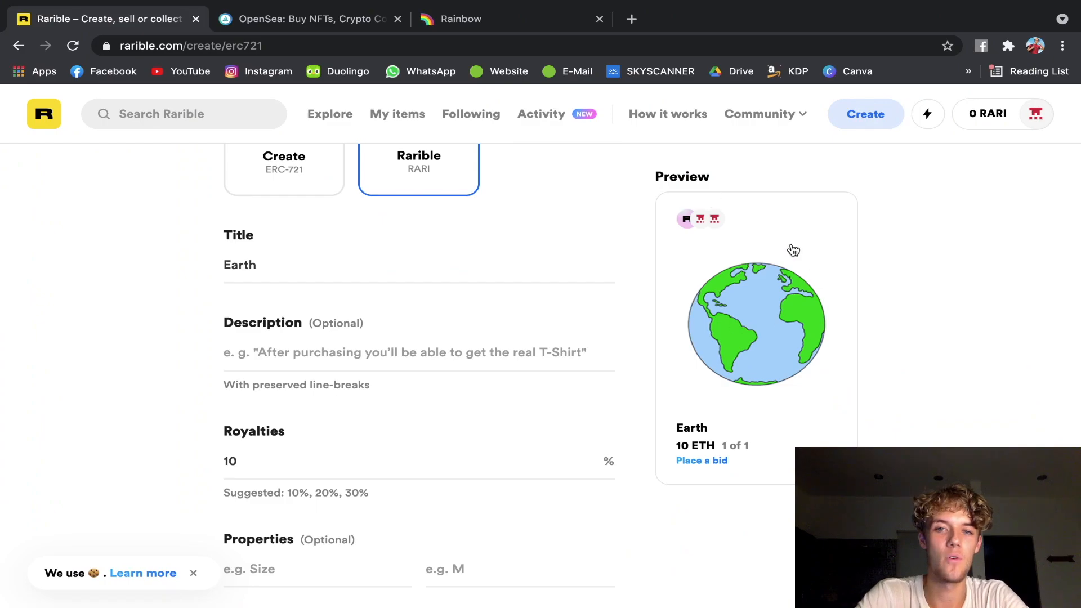
mouse_move(989, 266)
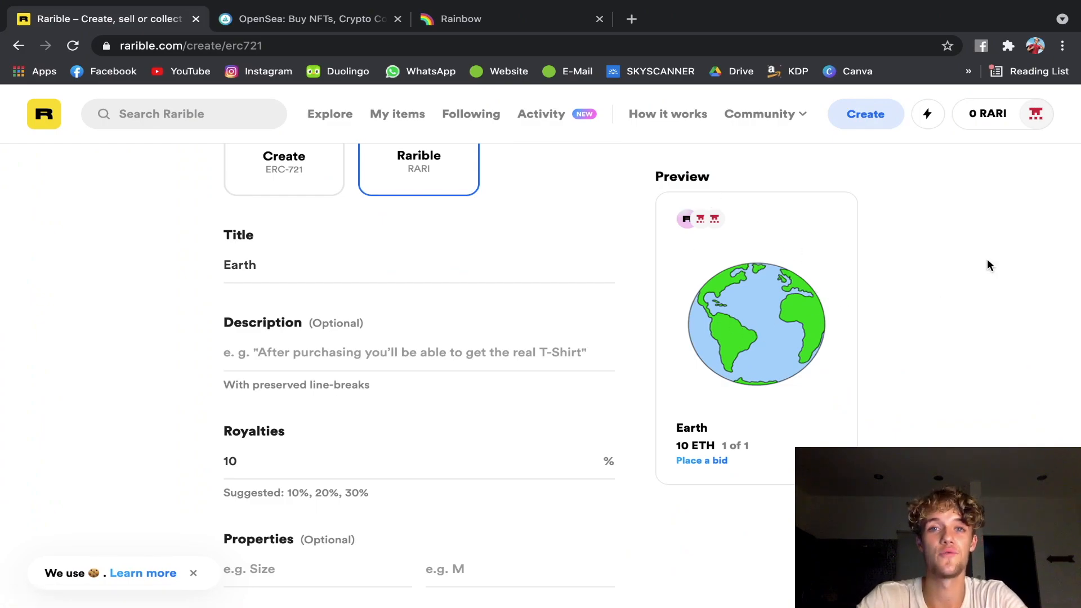
mouse_move(820, 333)
type("nefjwenfjownen")
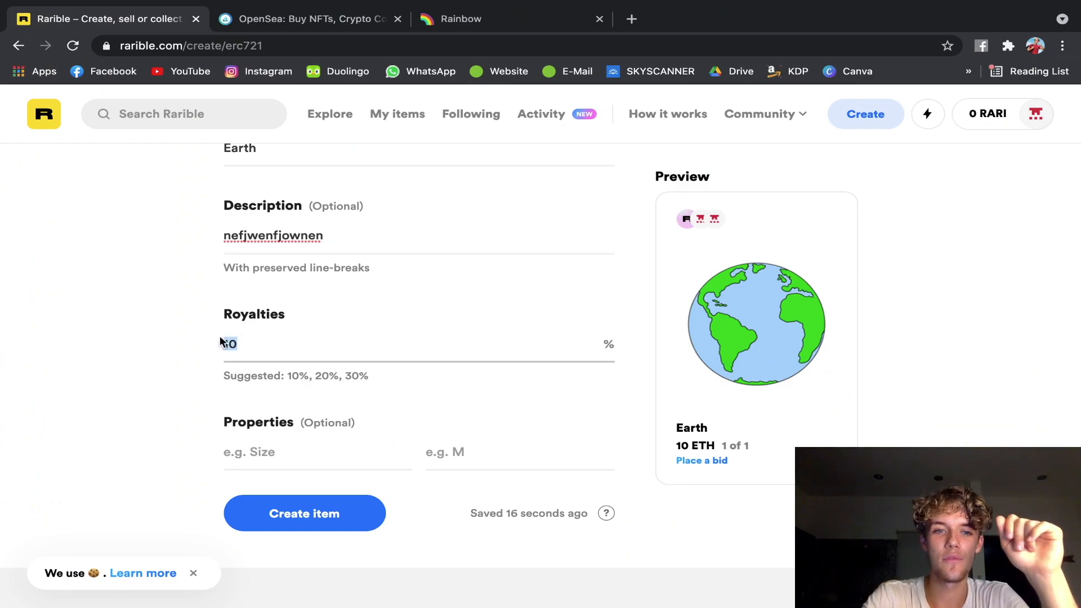
Lower the Earth item's royalties to 5%.
type("5")
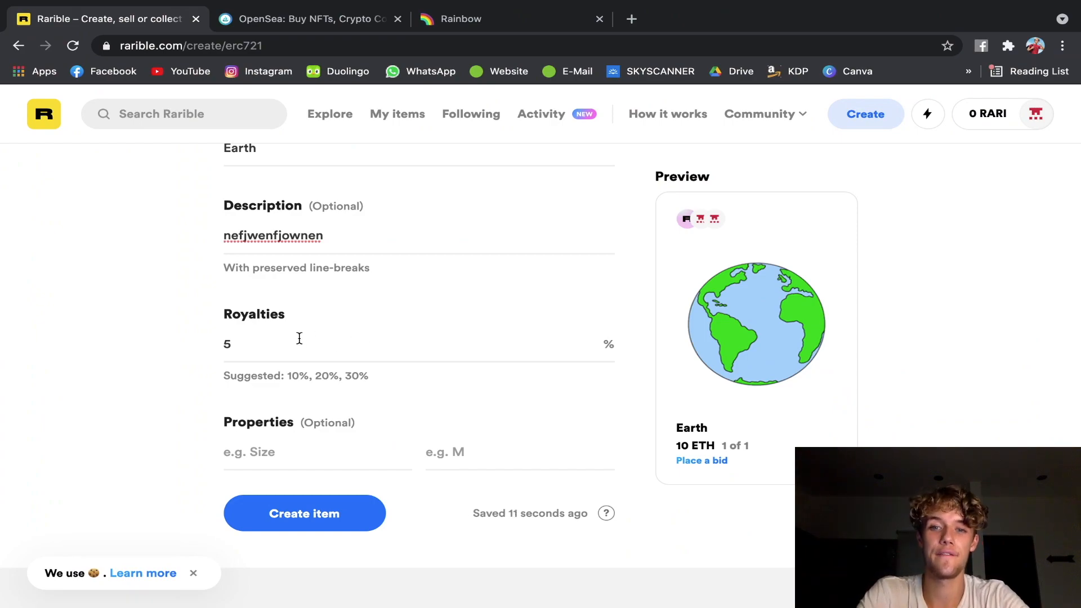
scroll("down", 3)
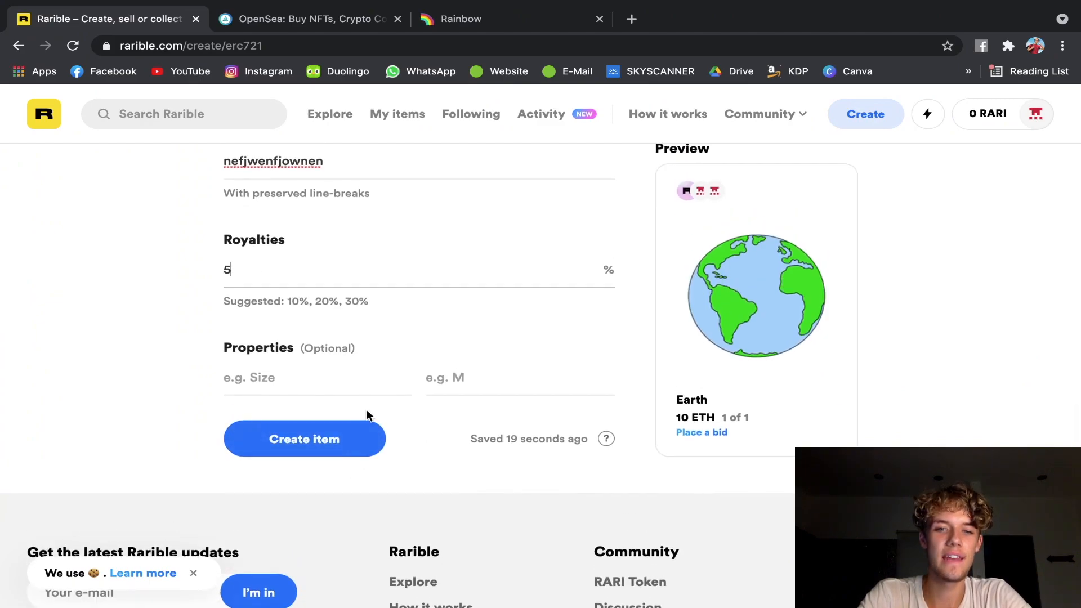
Submit the Earth item, complete the collection approval, and start minting.
left_click(304, 439)
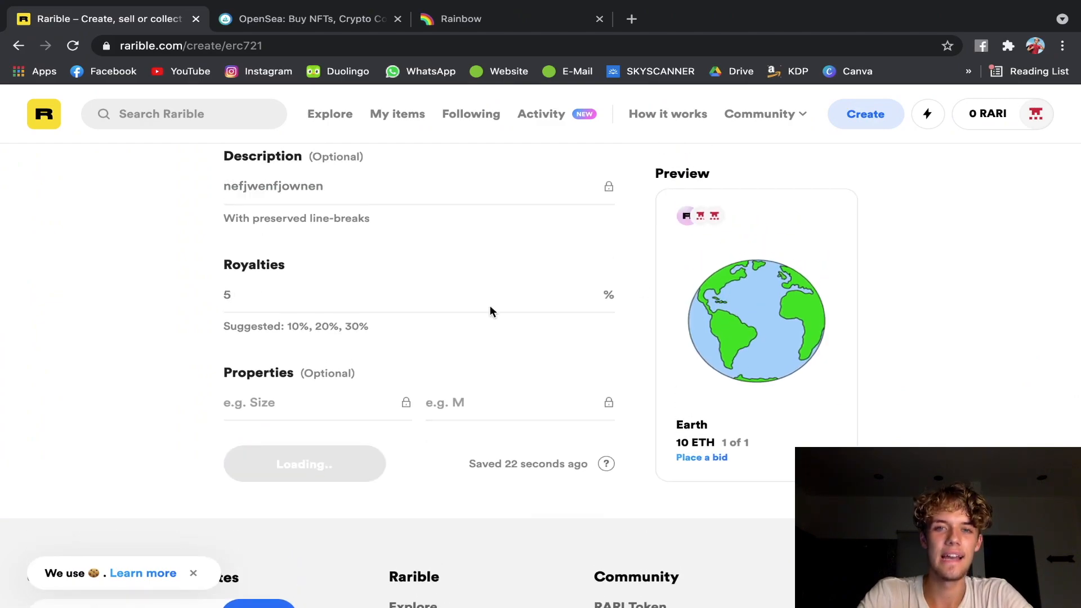
mouse_move(627, 337)
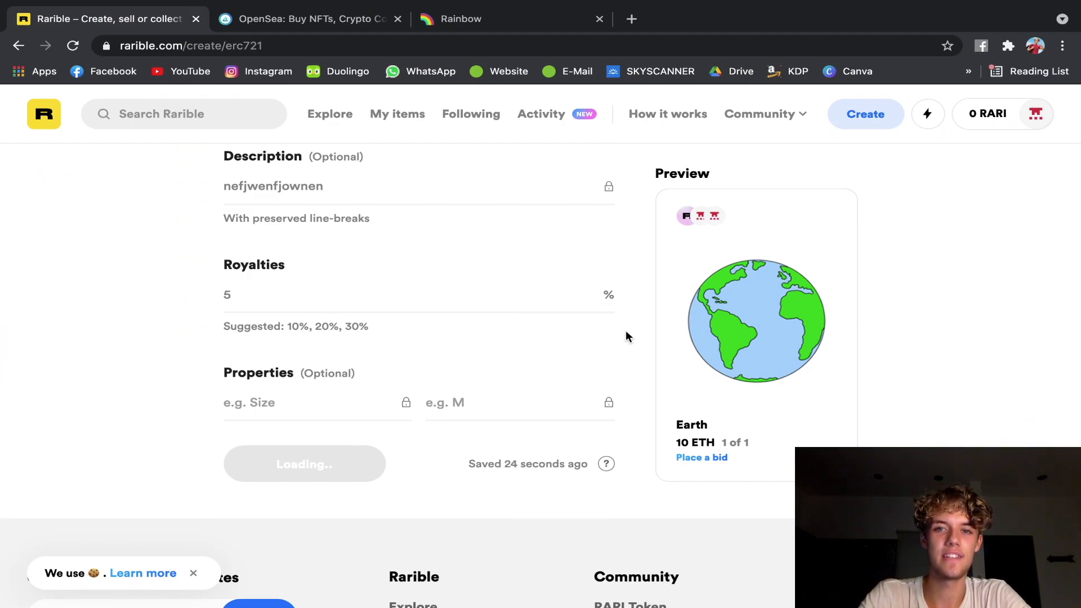
left_click(304, 464)
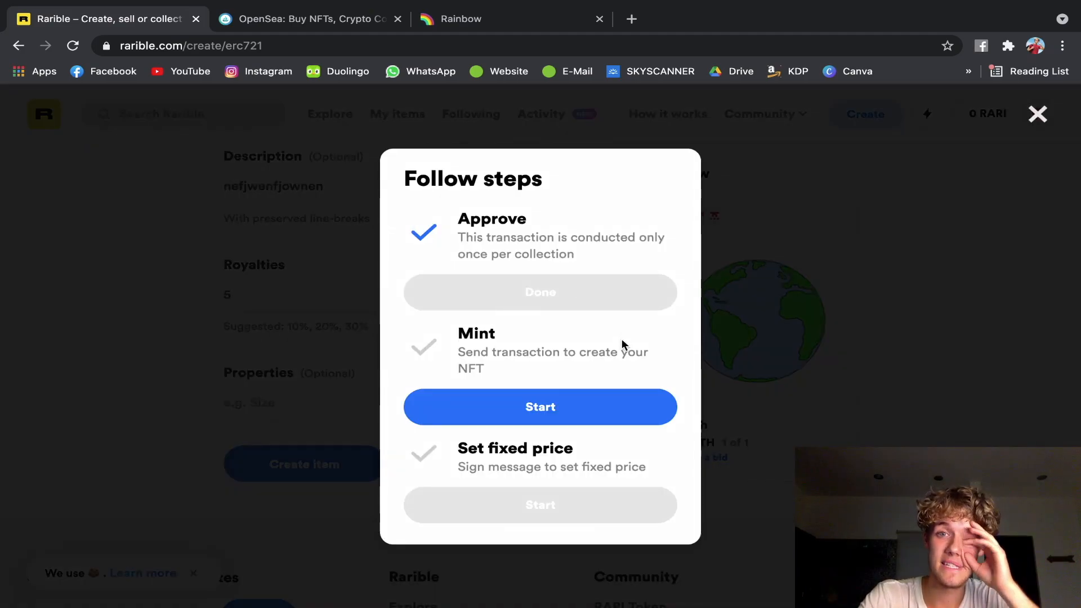
mouse_move(486, 217)
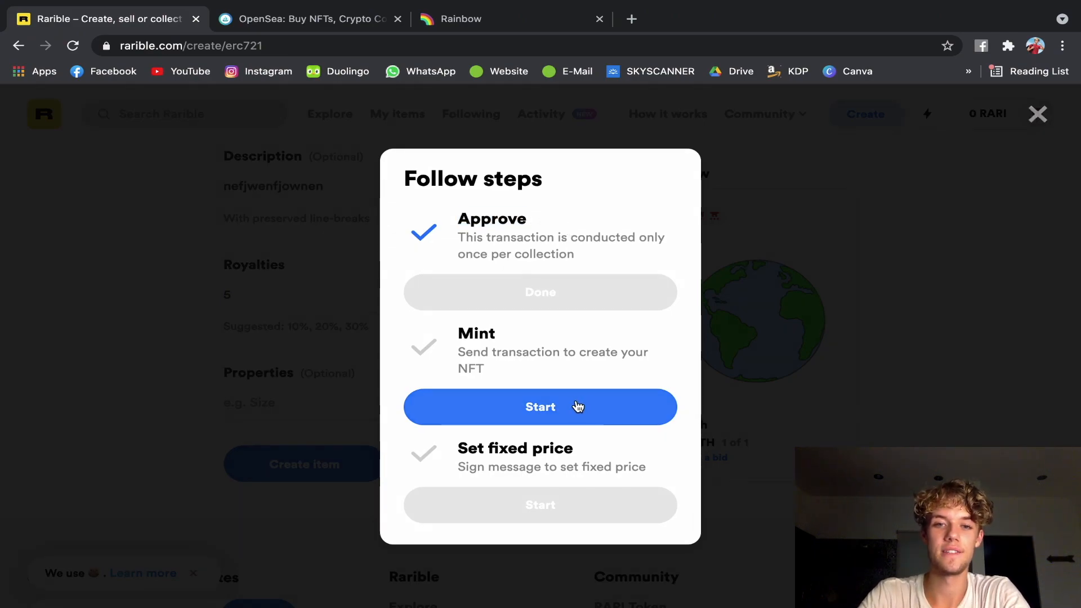
left_click(541, 407)
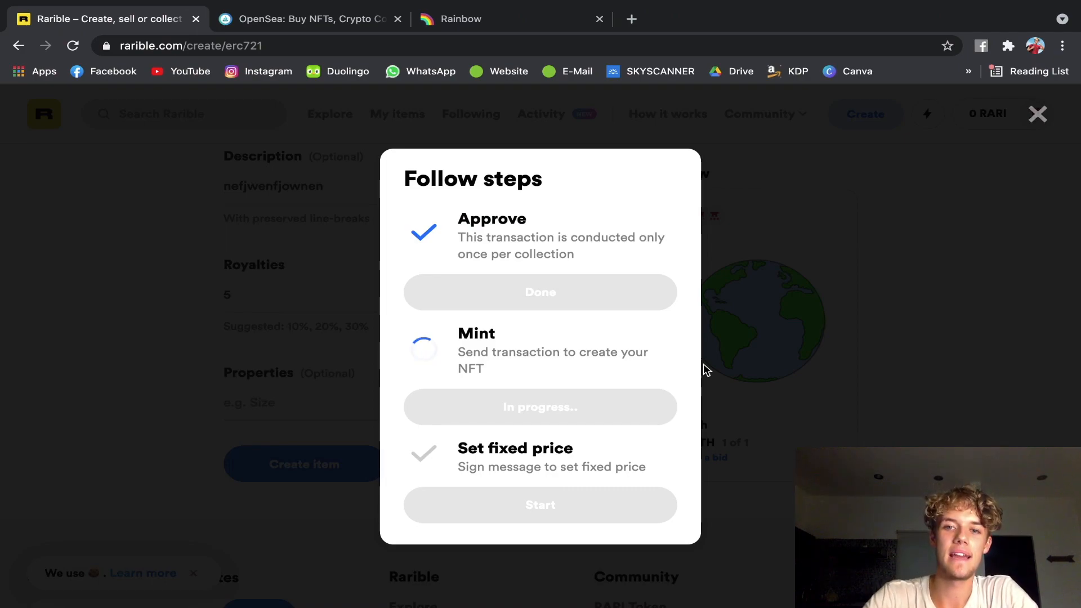
mouse_move(815, 391)
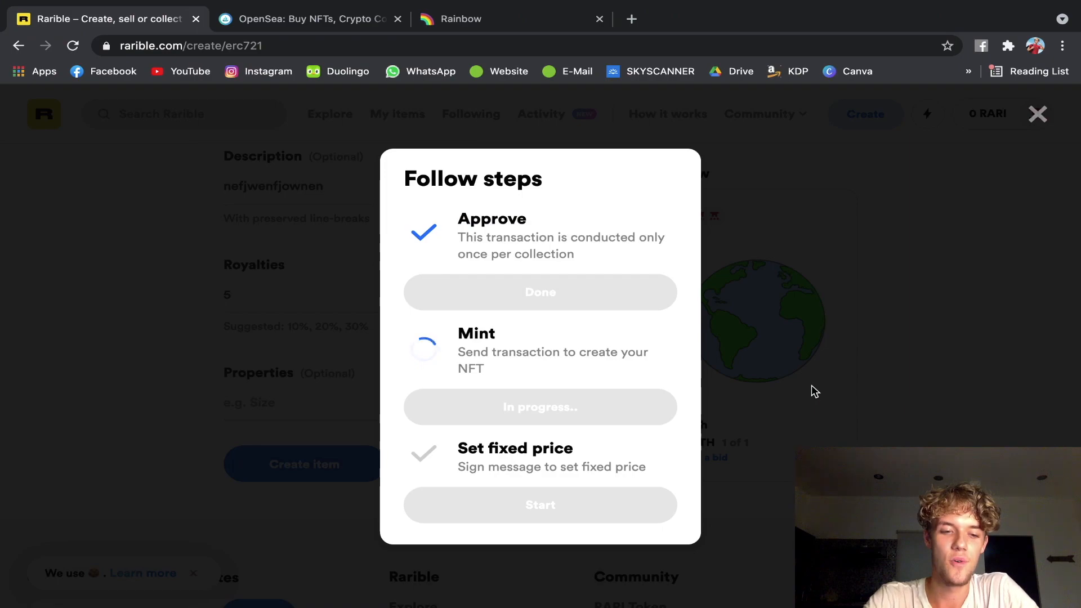
mouse_move(867, 286)
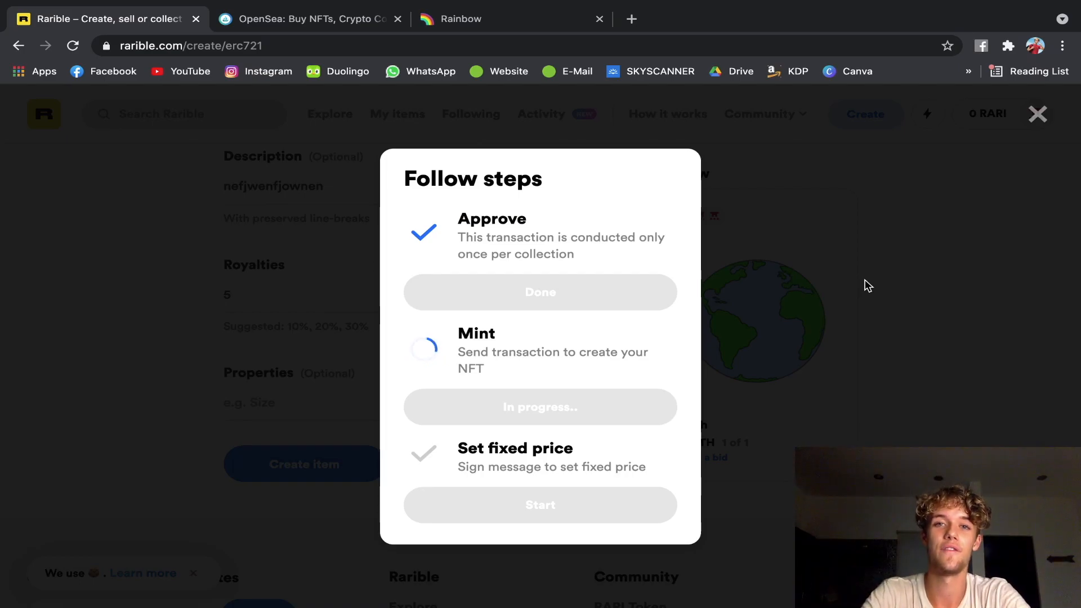
mouse_move(577, 462)
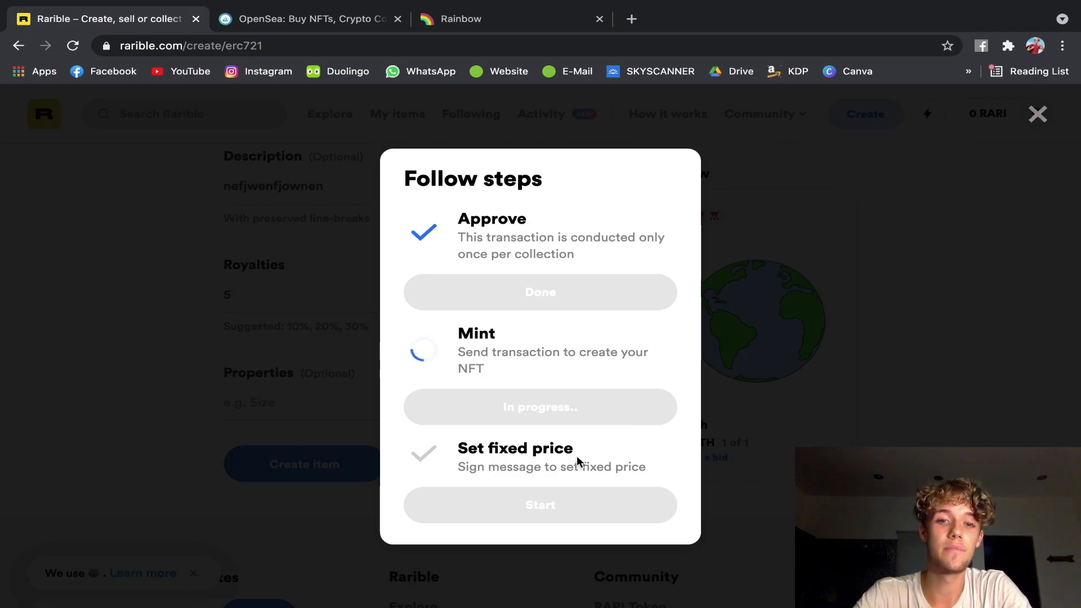
mouse_move(595, 505)
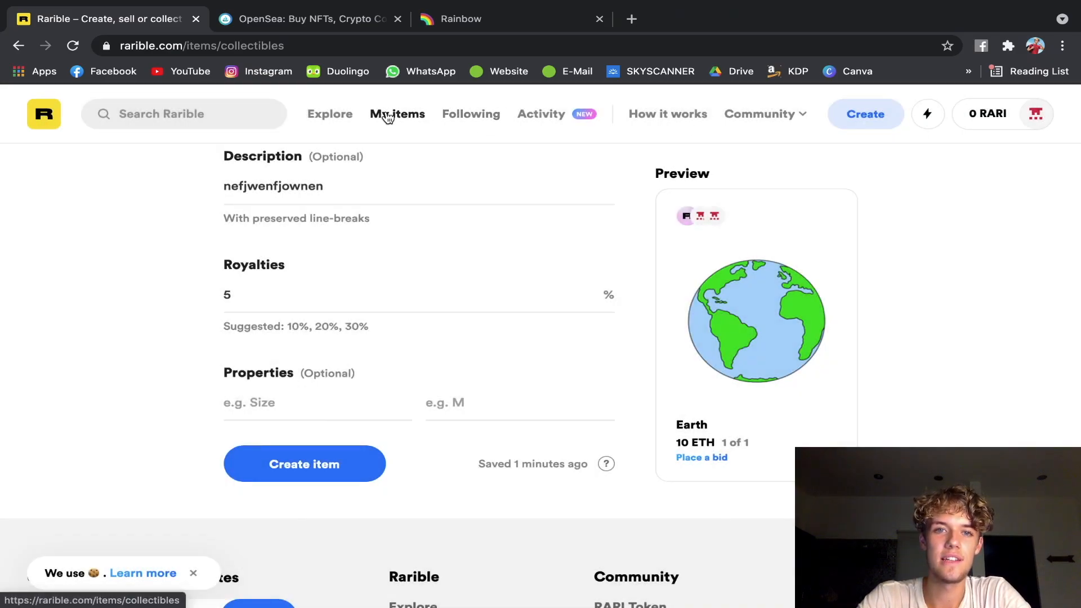
Go to My items and find Earth listed at 10 ETH under Collectibles.
left_click(397, 113)
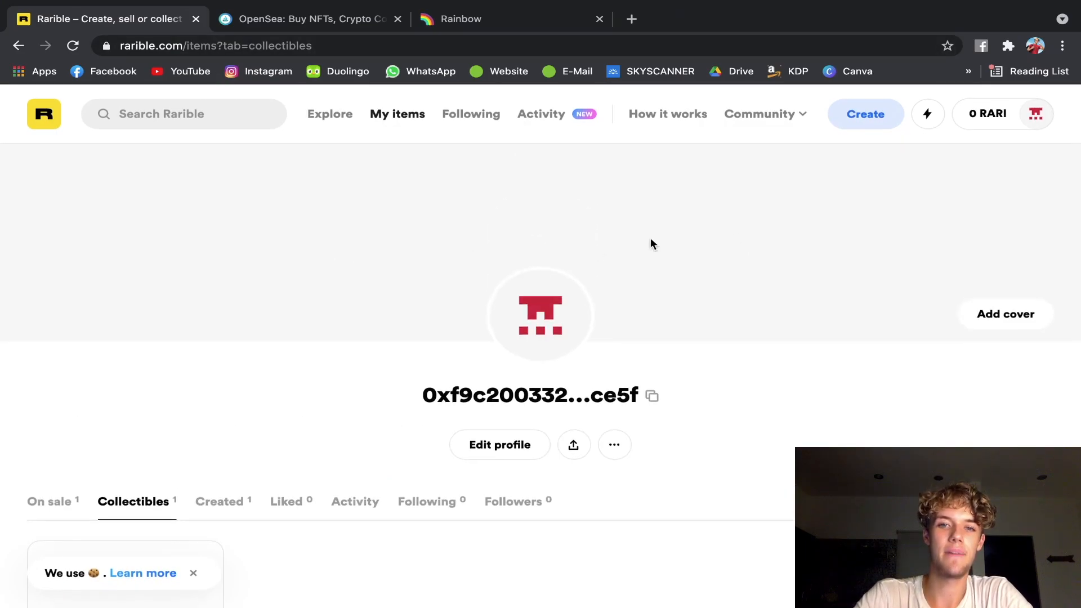
scroll("down", 3)
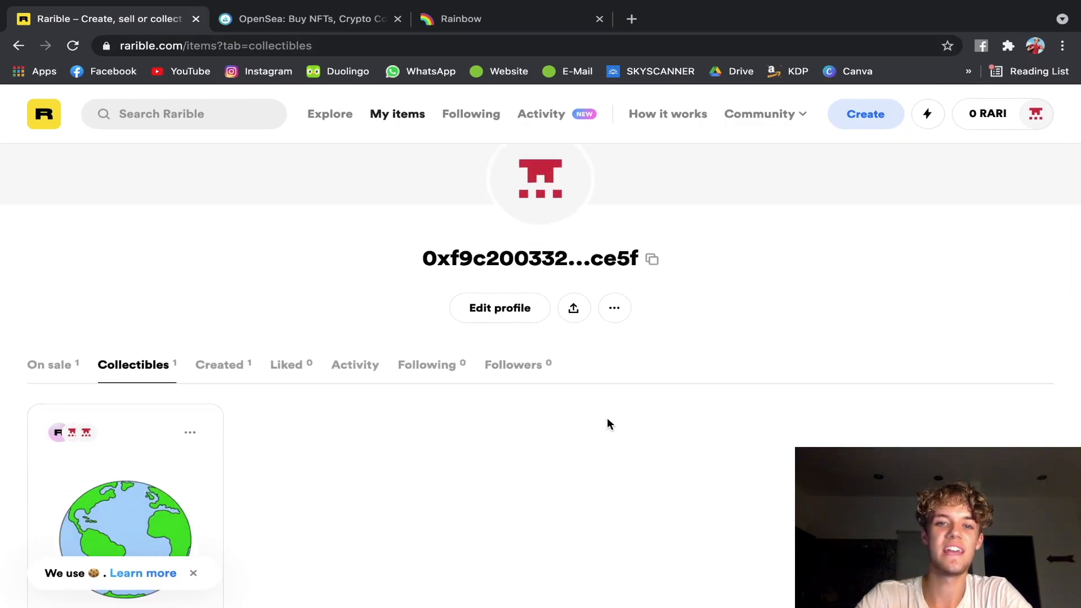
scroll("down", 3)
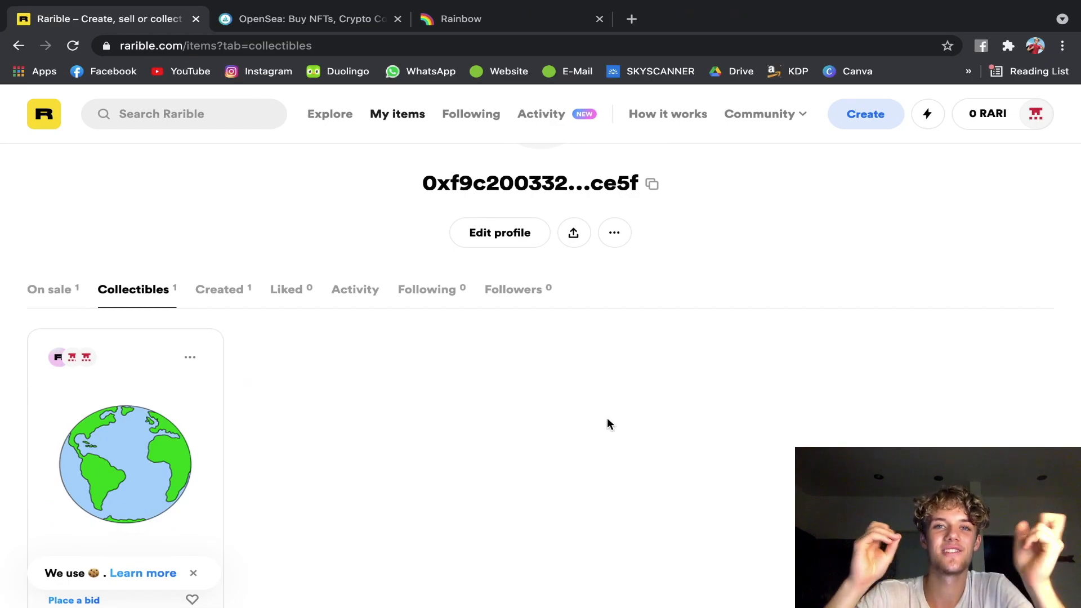
scroll("down", 3)
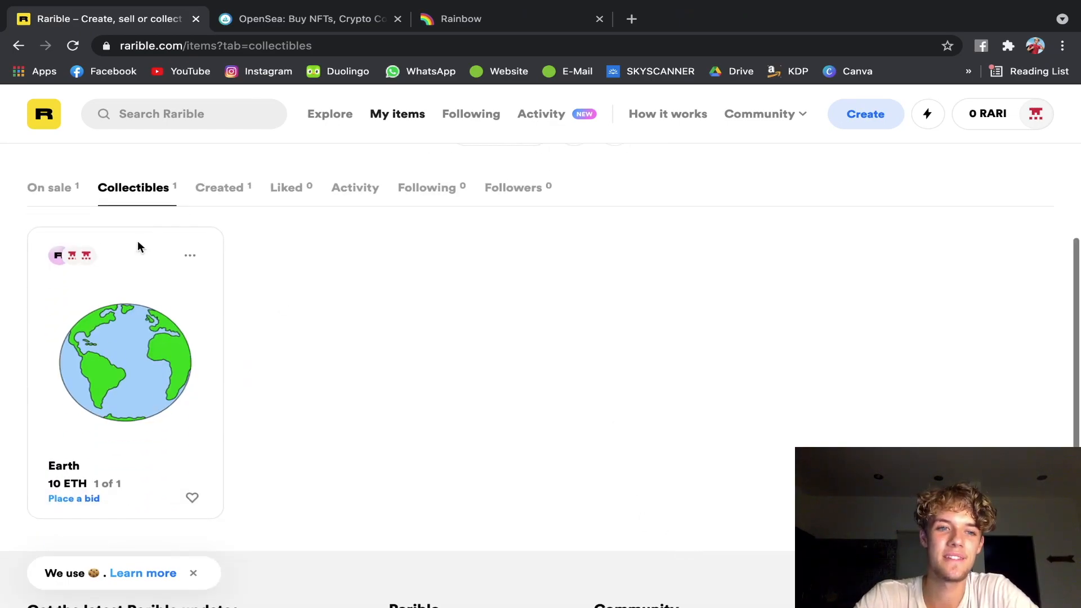
Open Earth's item page and review its 10 ETH price, description and royalty.
left_click(126, 362)
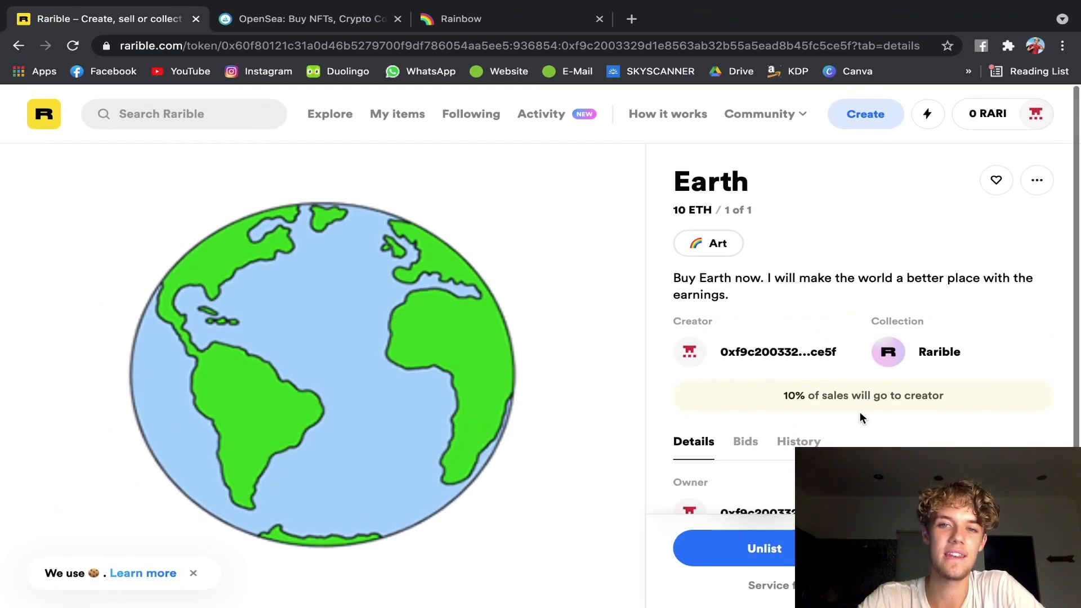
mouse_move(804, 283)
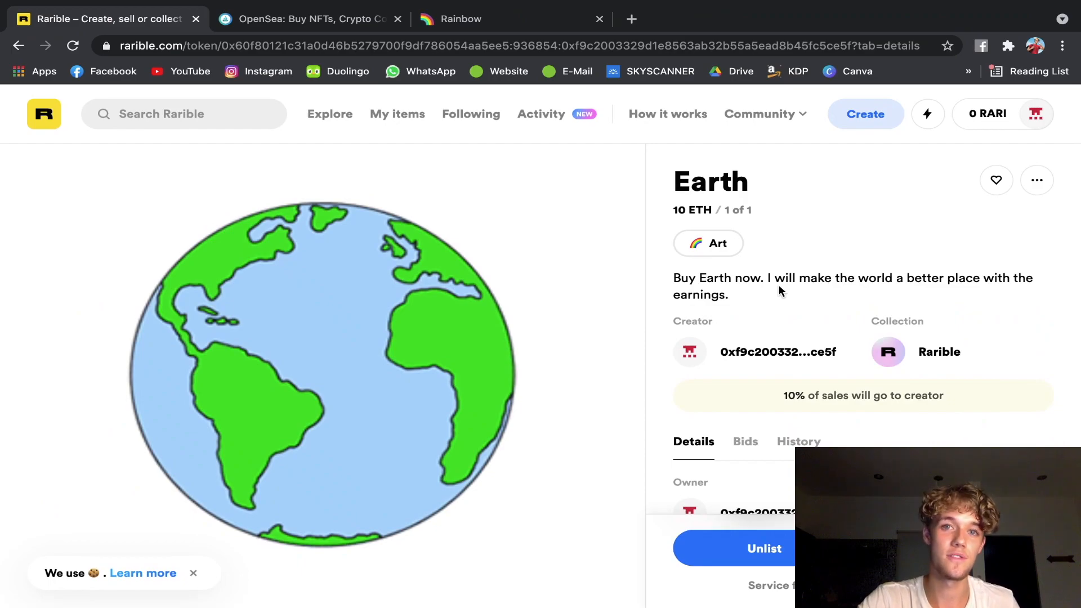
mouse_move(811, 306)
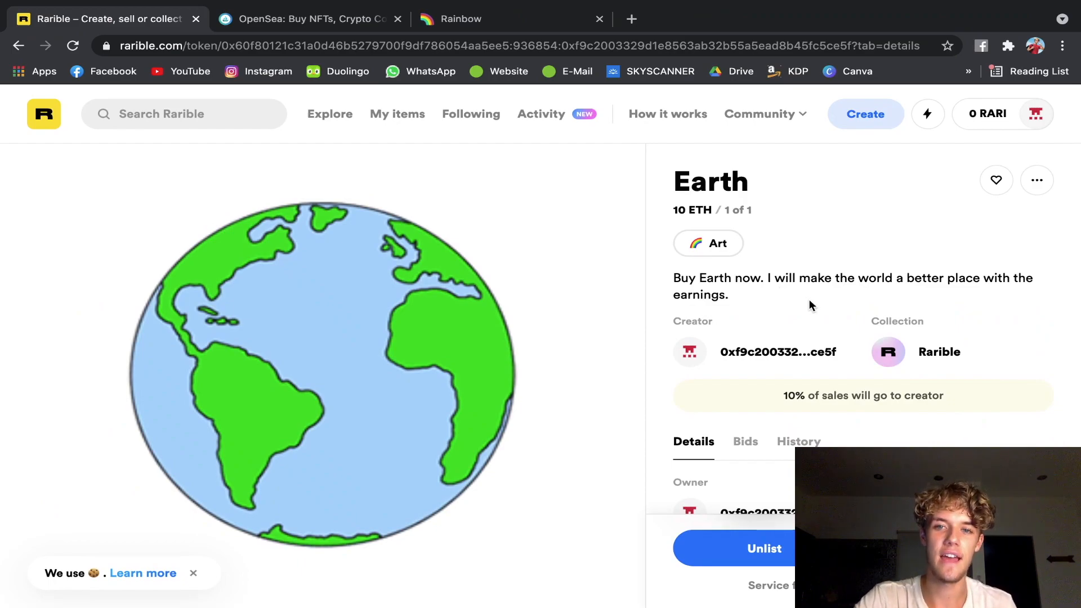
scroll("down", 3)
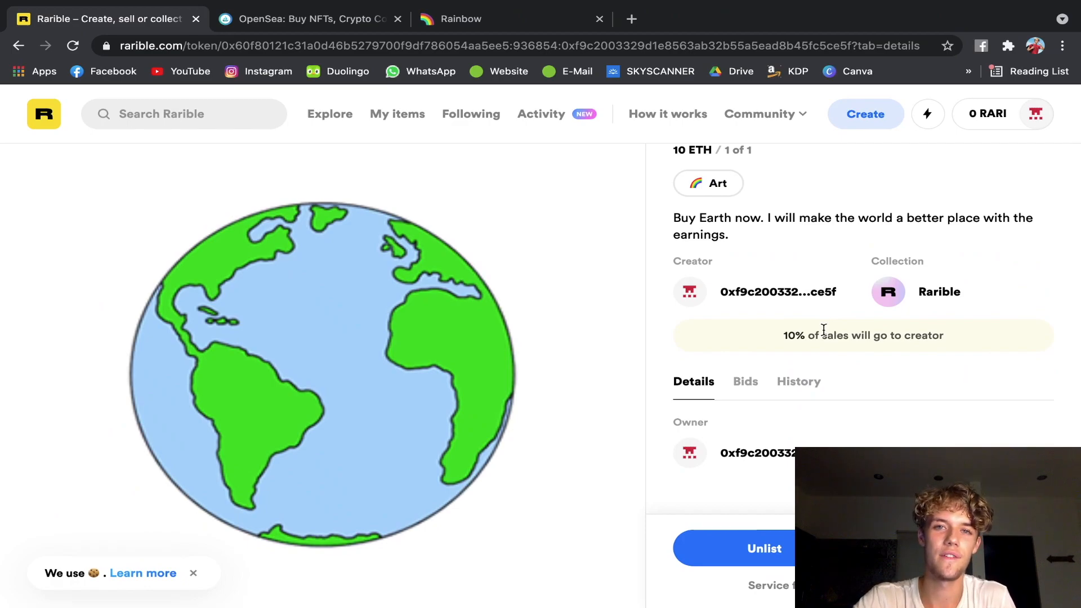
scroll("up", 3)
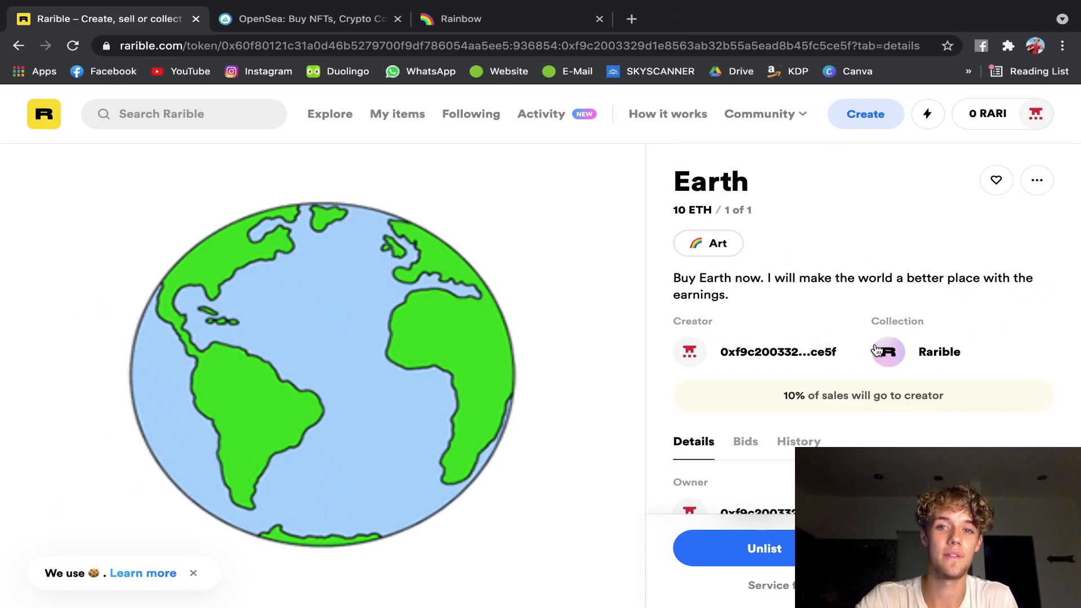
scroll("down", 3)
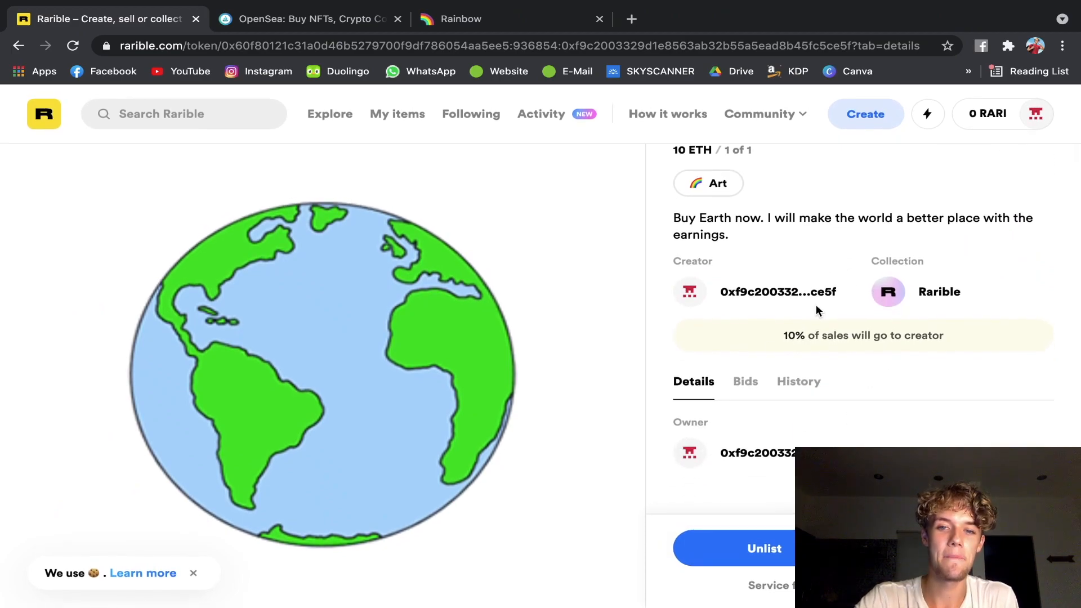
scroll("up", 3)
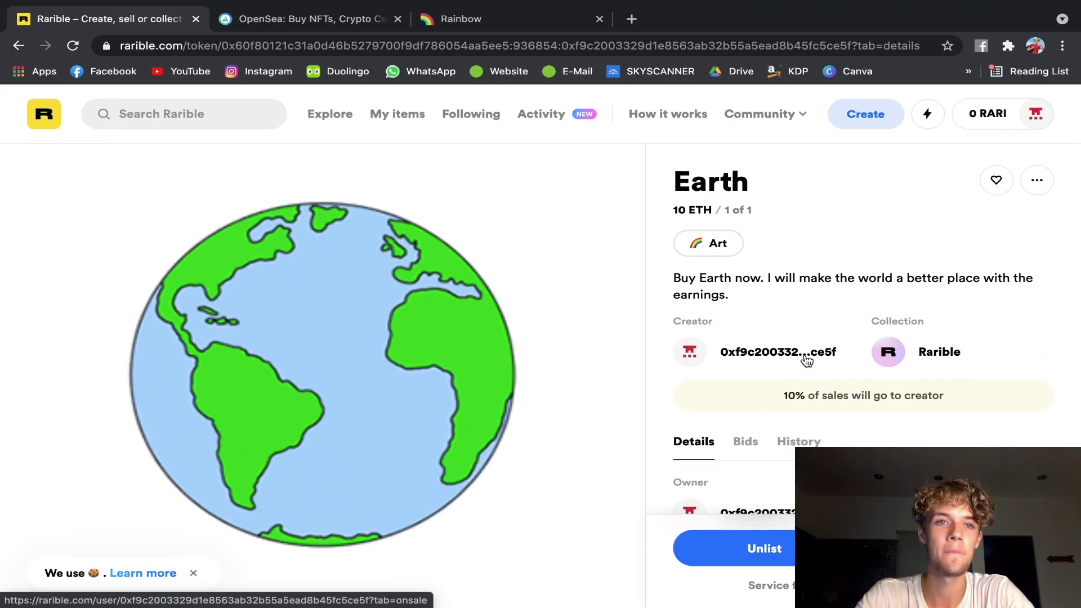
mouse_move(617, 301)
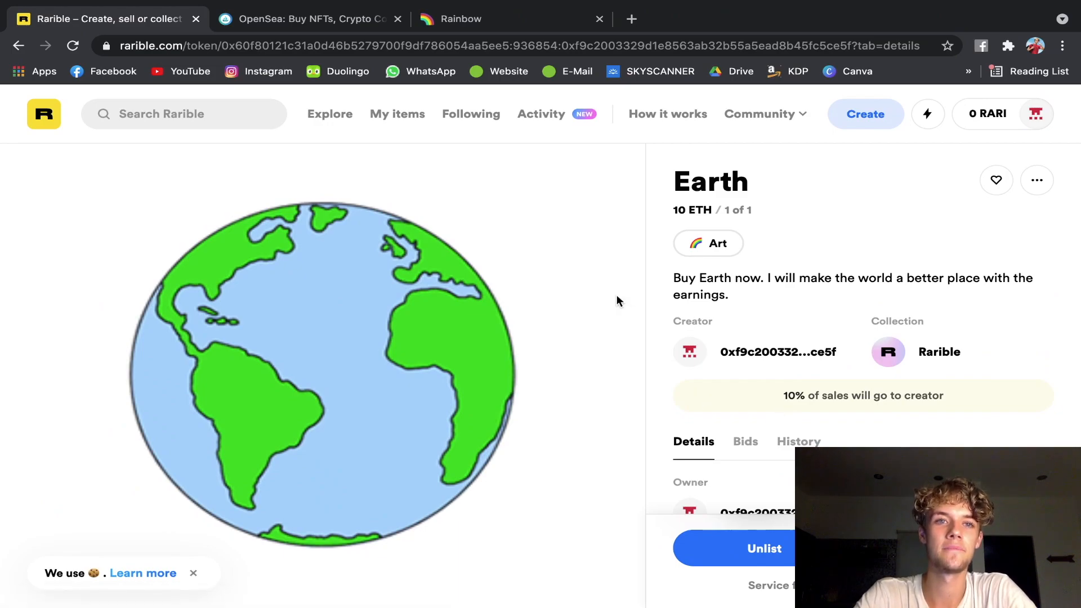
mouse_move(298, 128)
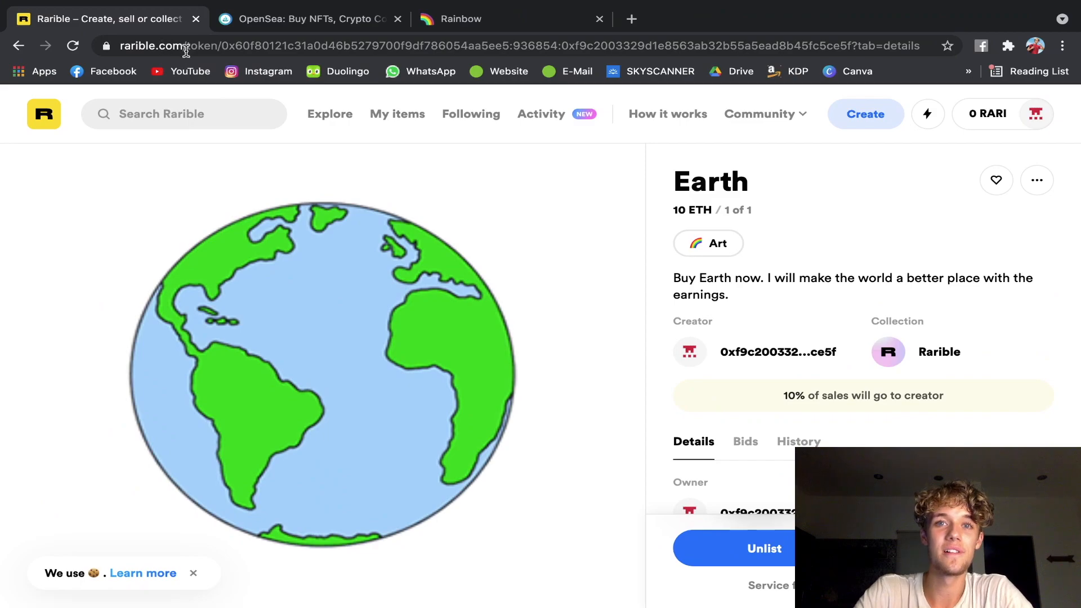
Switch to the OpenSea homepage, briefly checking the Earth item page before returning.
left_click(307, 18)
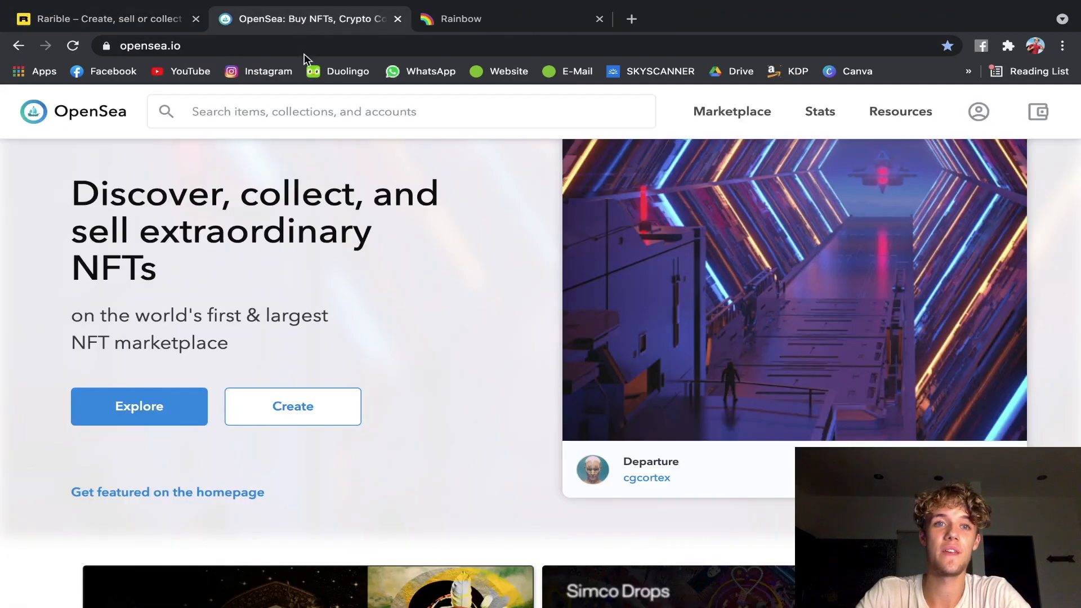
scroll("down", 3)
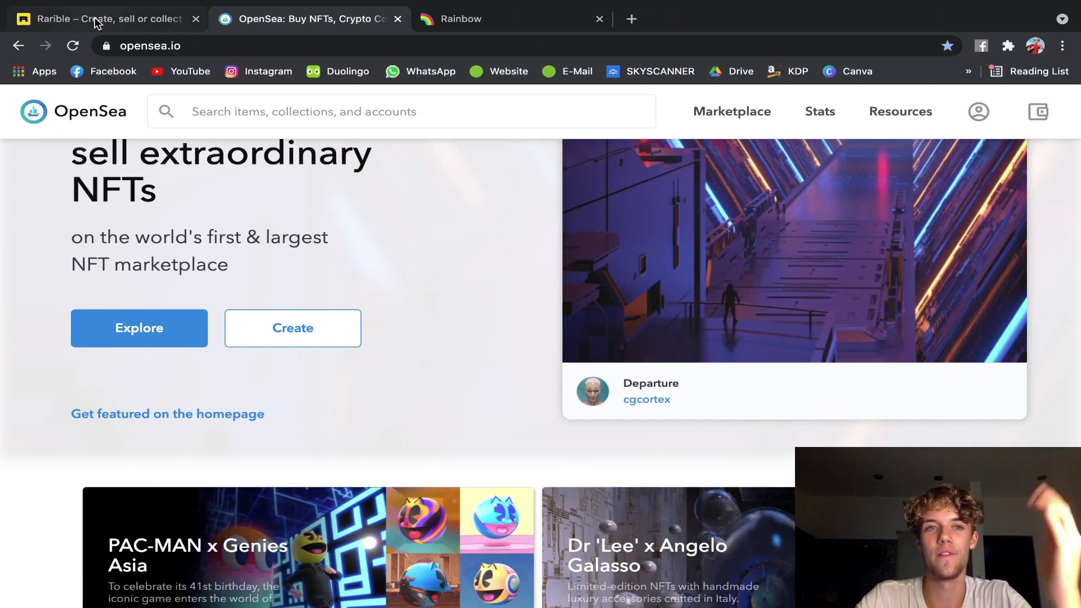
left_click(104, 19)
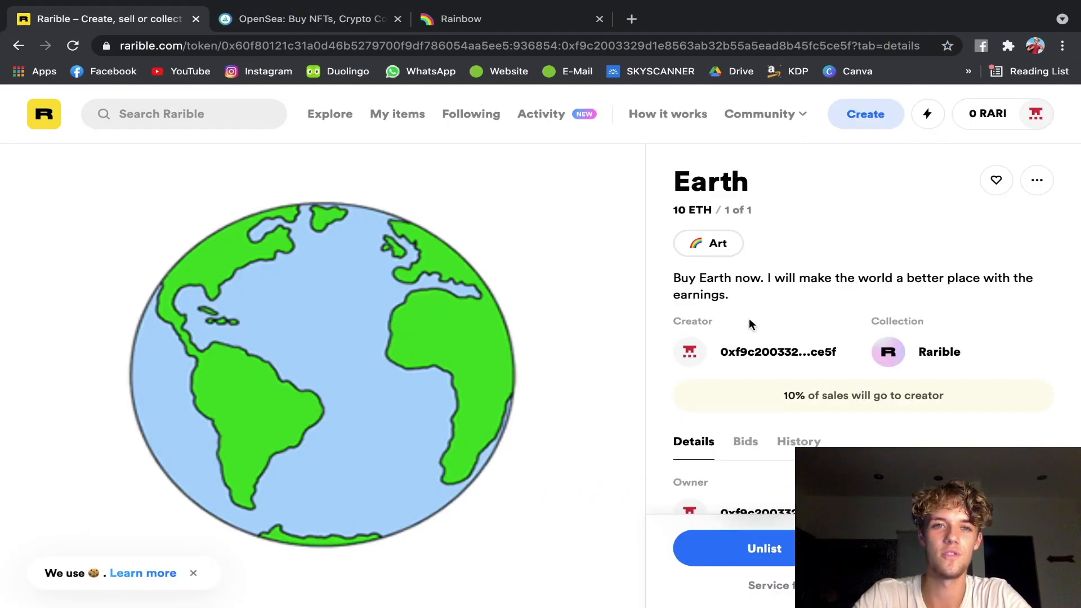
left_click(307, 18)
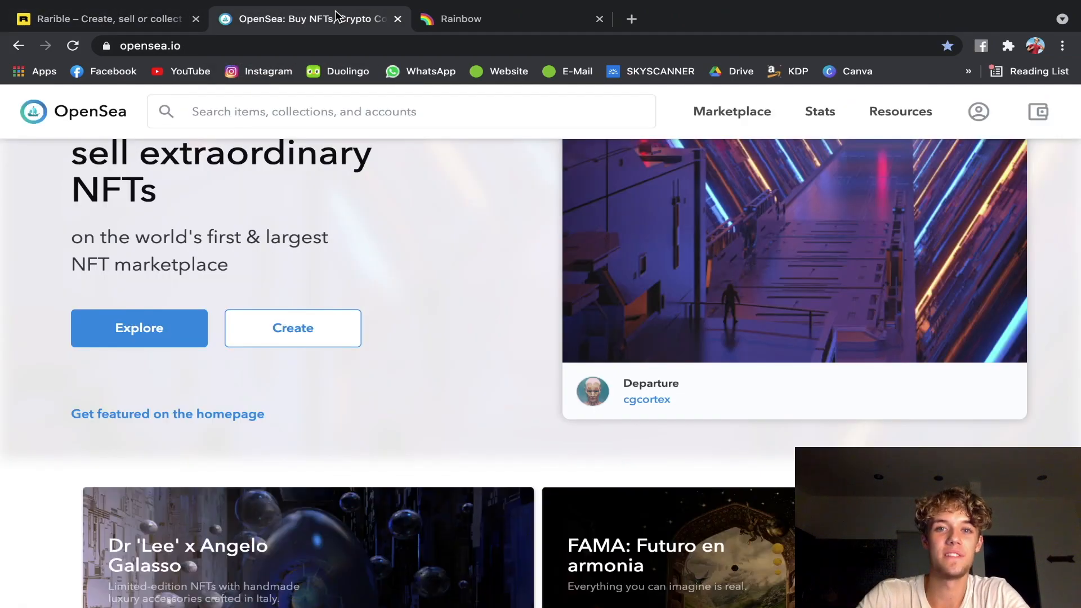
scroll("up", 3)
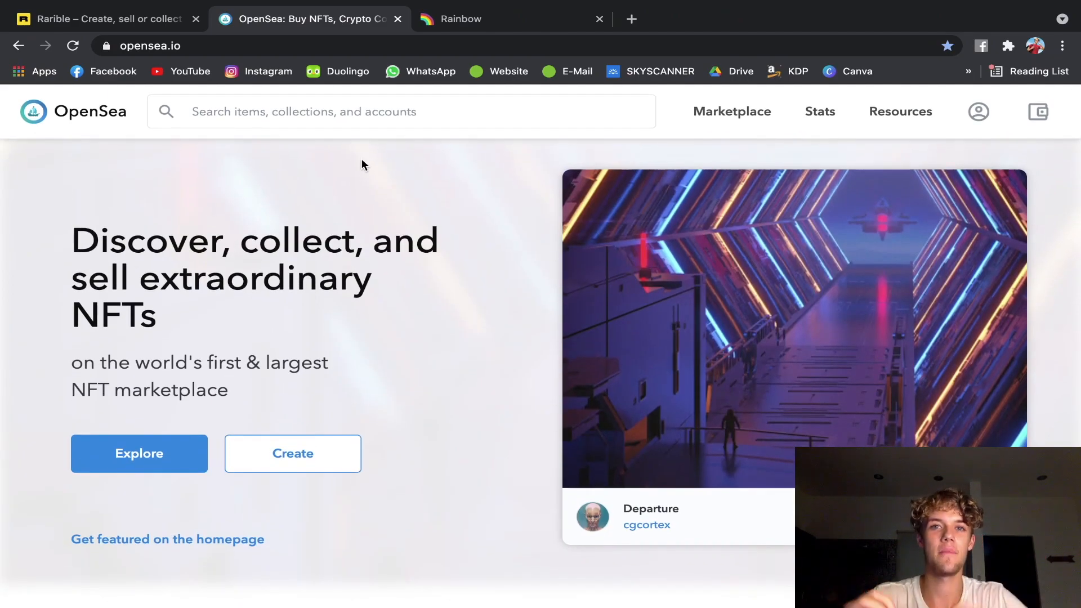
mouse_move(384, 176)
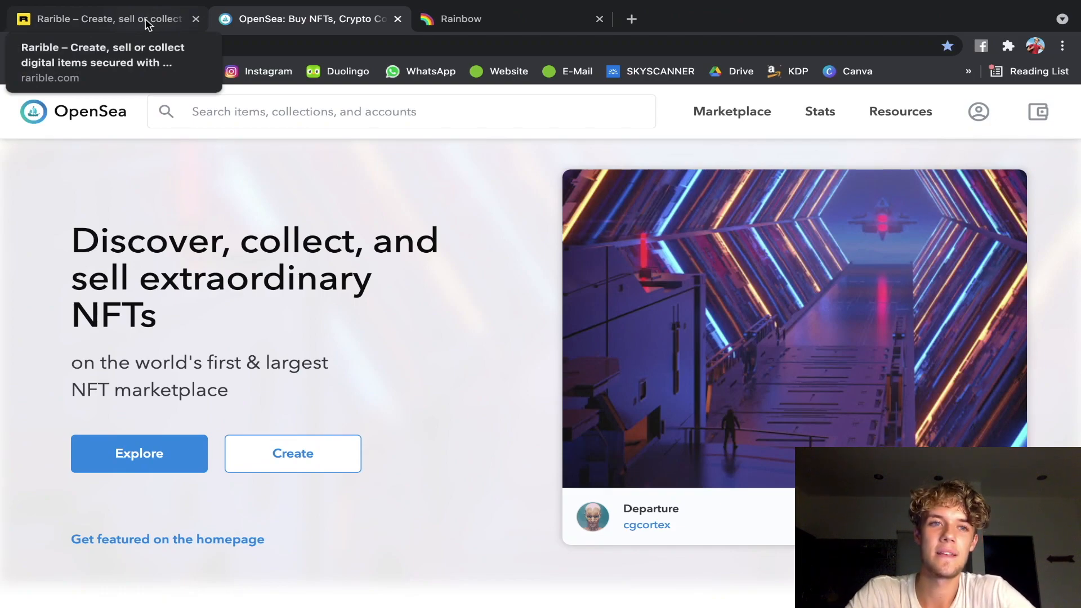
Return to the Rarible Earth item page showing its 10 ETH price and royalty.
left_click(104, 18)
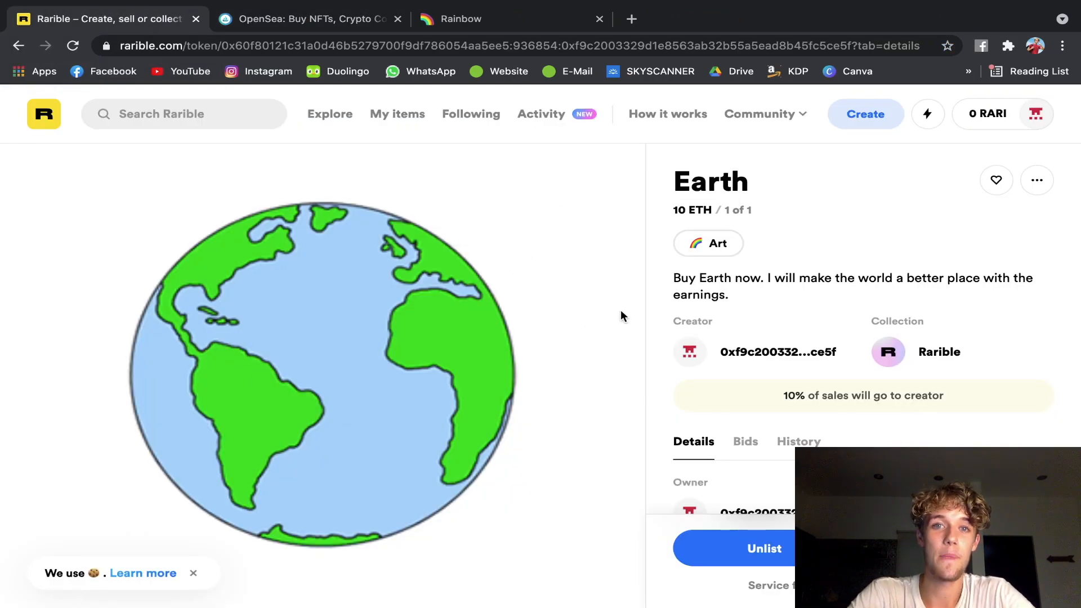
mouse_move(308, 119)
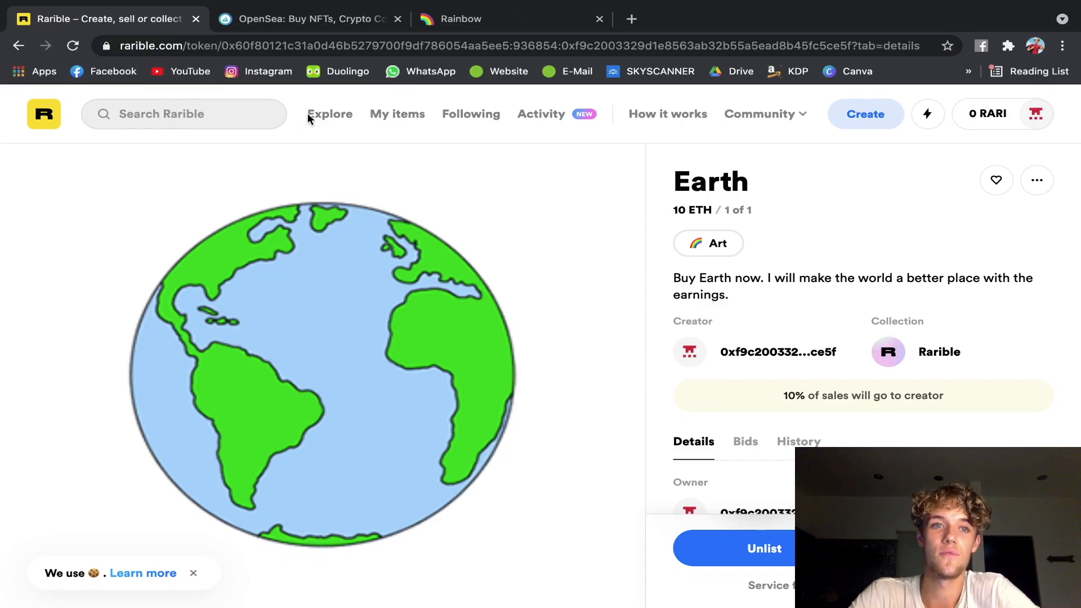
mouse_move(744, 374)
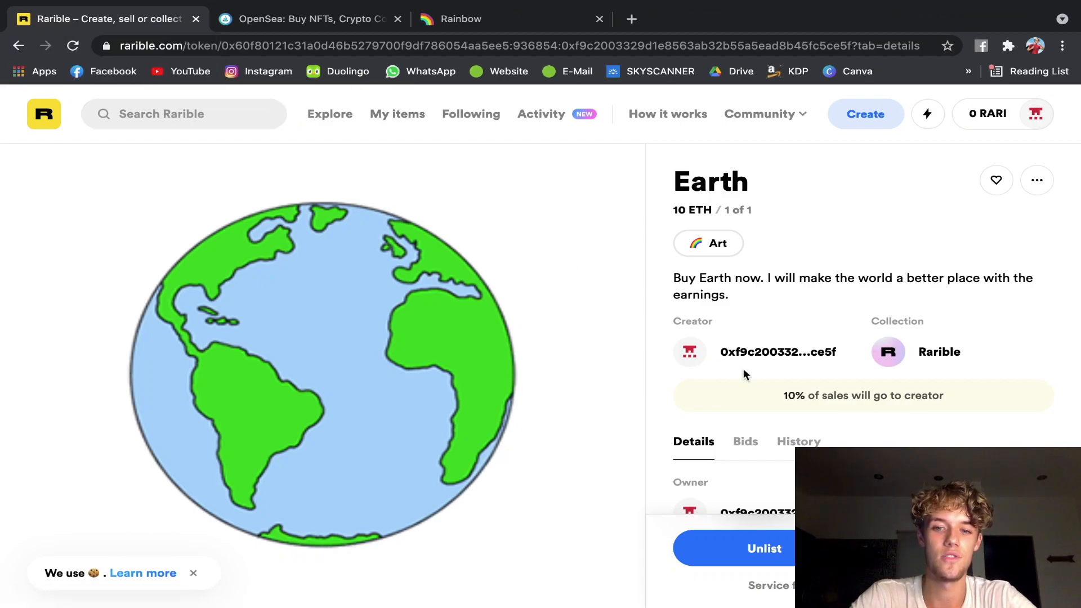
mouse_move(882, 132)
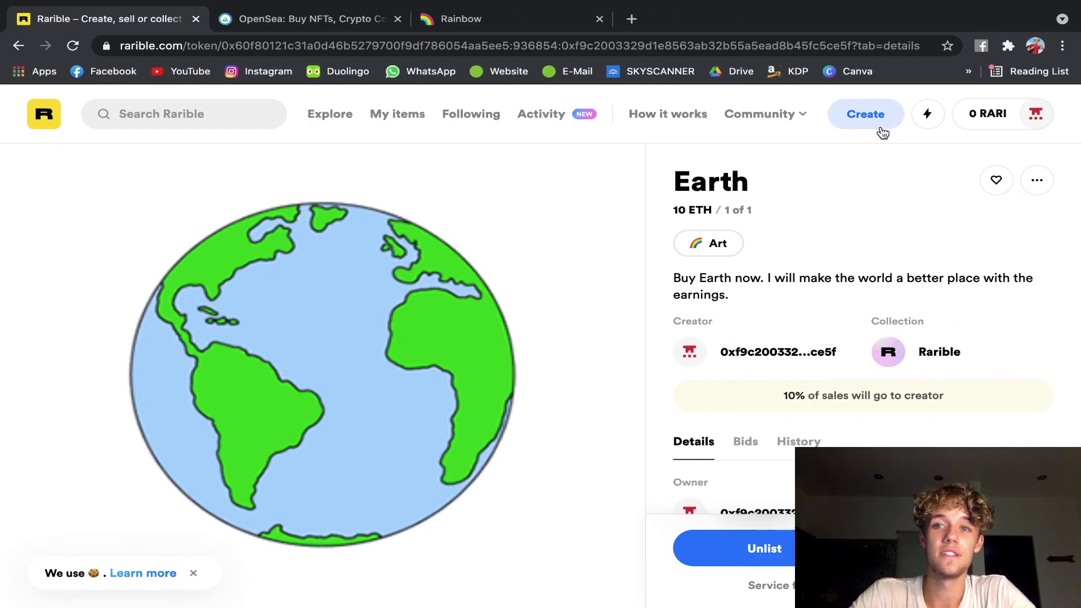
mouse_move(886, 241)
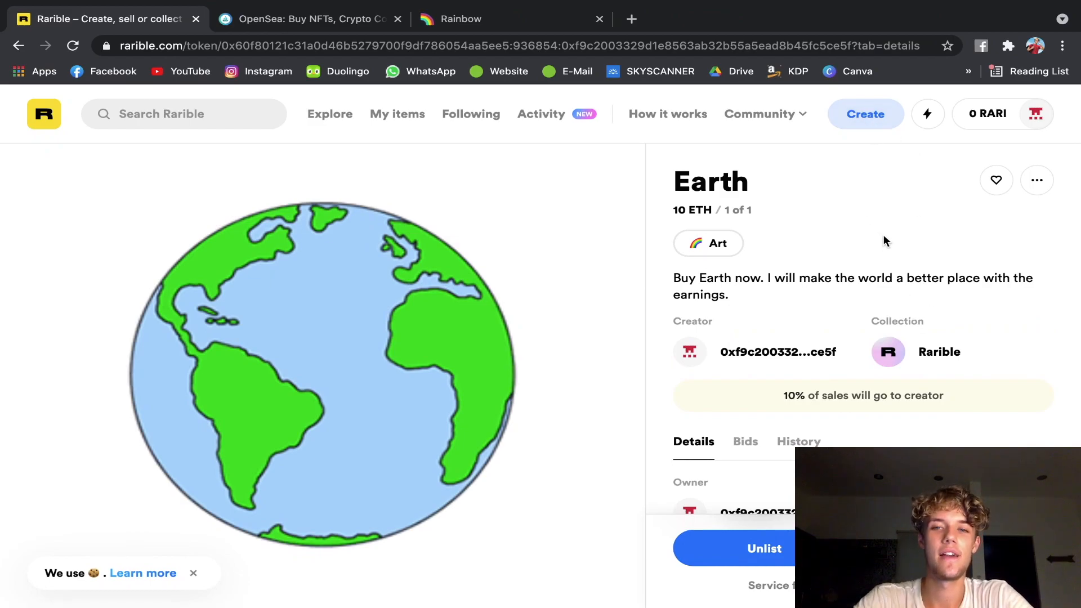
mouse_move(804, 423)
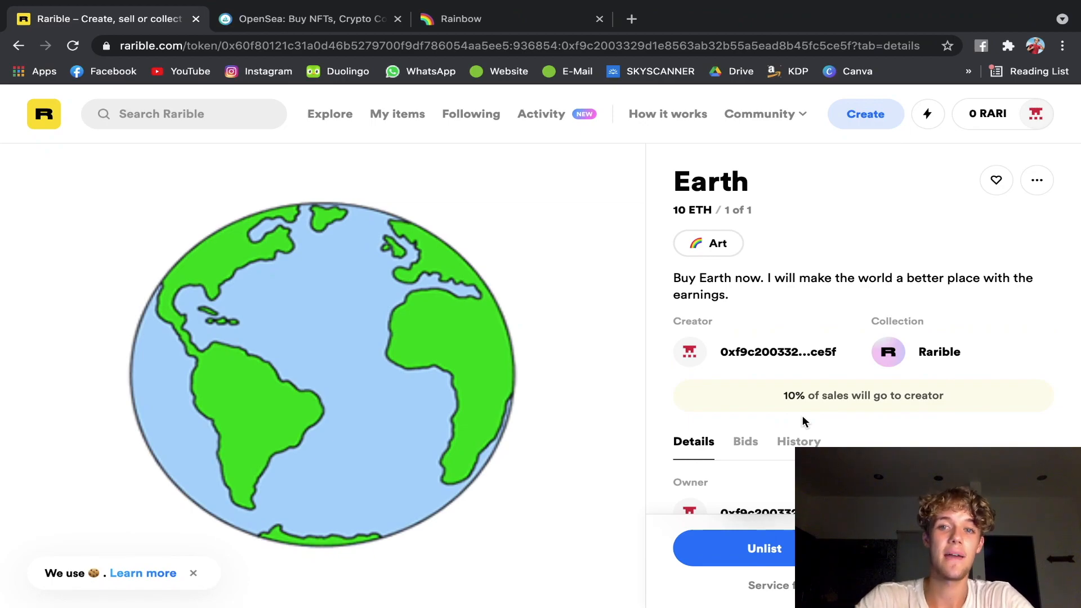
mouse_move(850, 381)
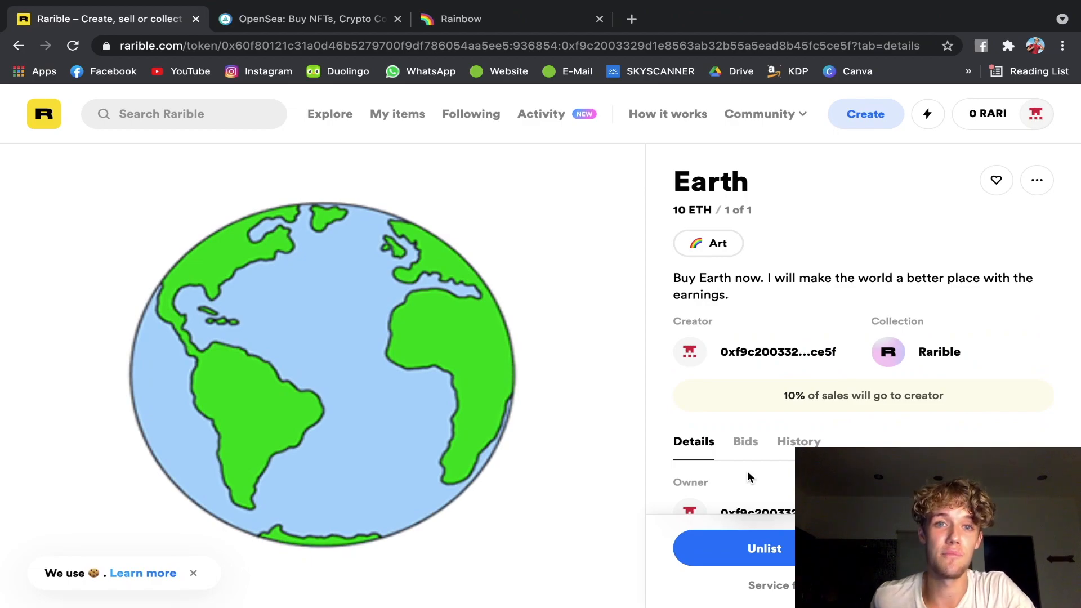
mouse_move(675, 265)
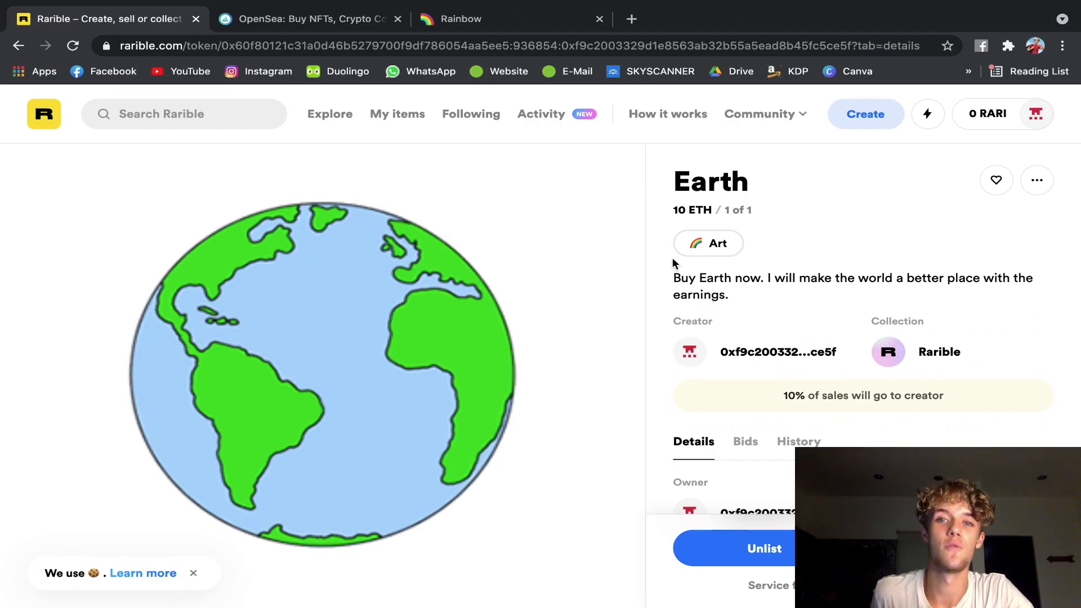
mouse_move(807, 182)
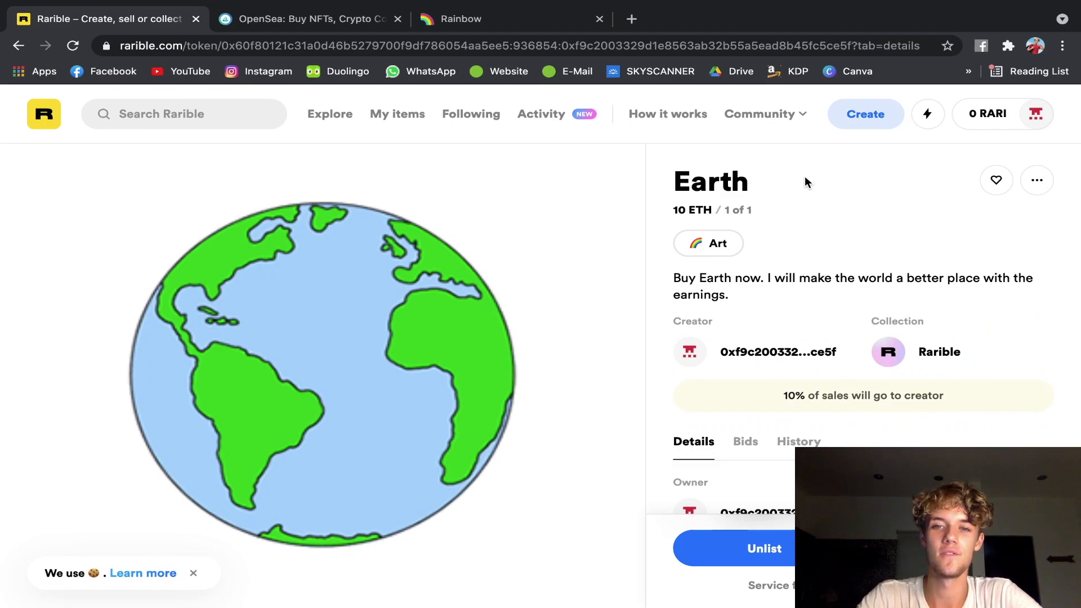
mouse_move(869, 239)
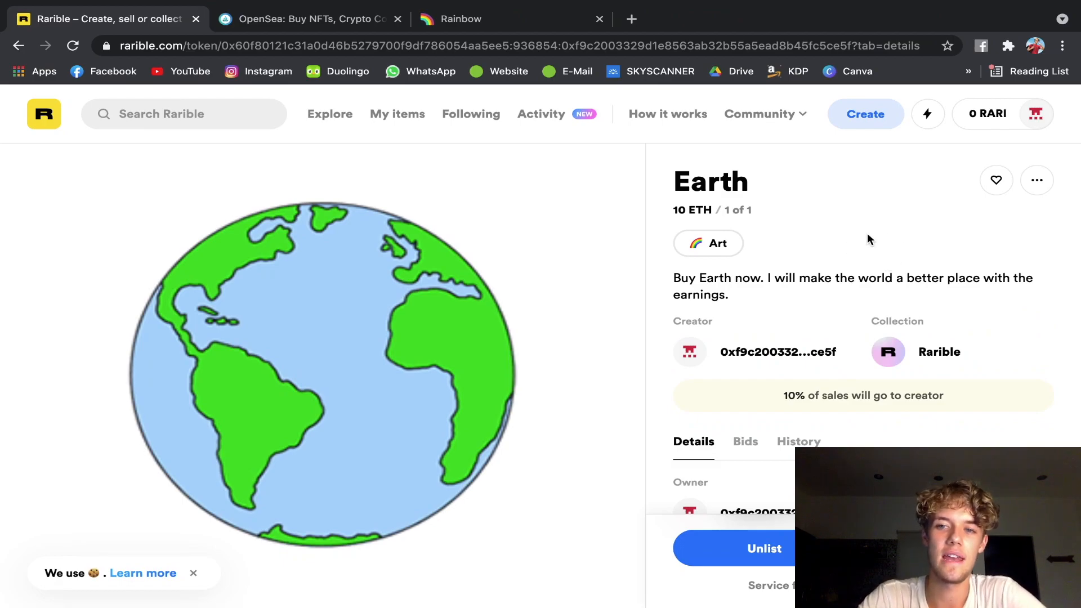
mouse_move(865, 334)
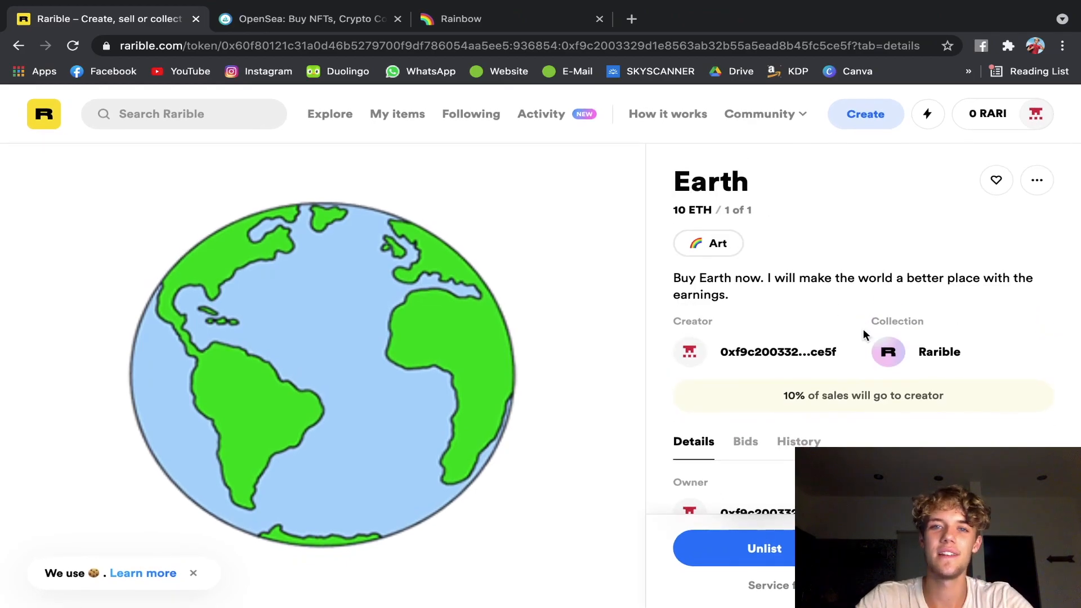
Open the profile Collectibles tab and review Earth listed at 10 ETH, 1 of 1.
left_click(777, 351)
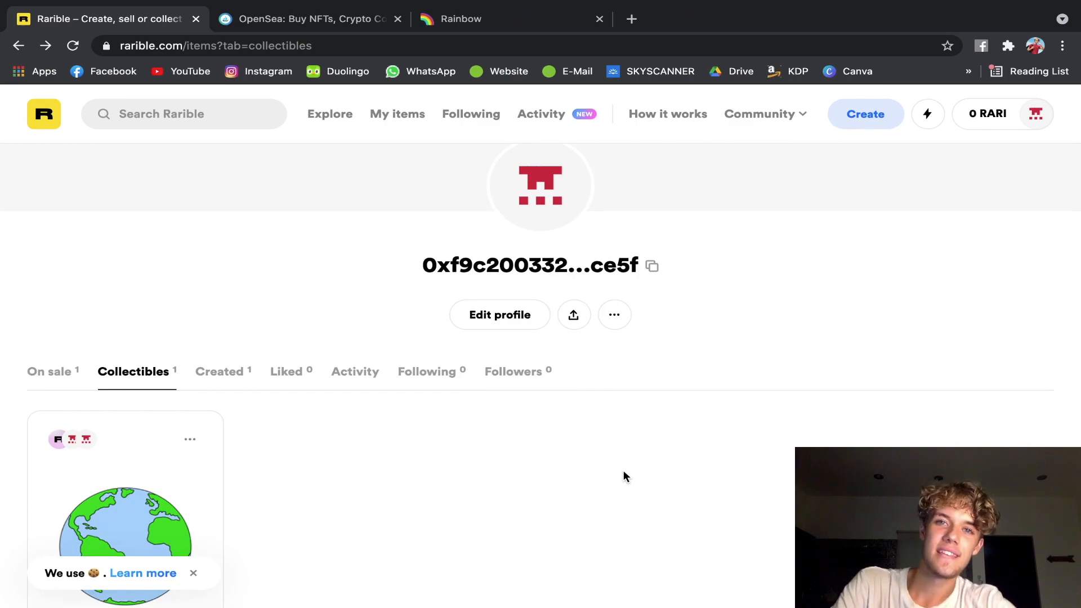
scroll("up", 3)
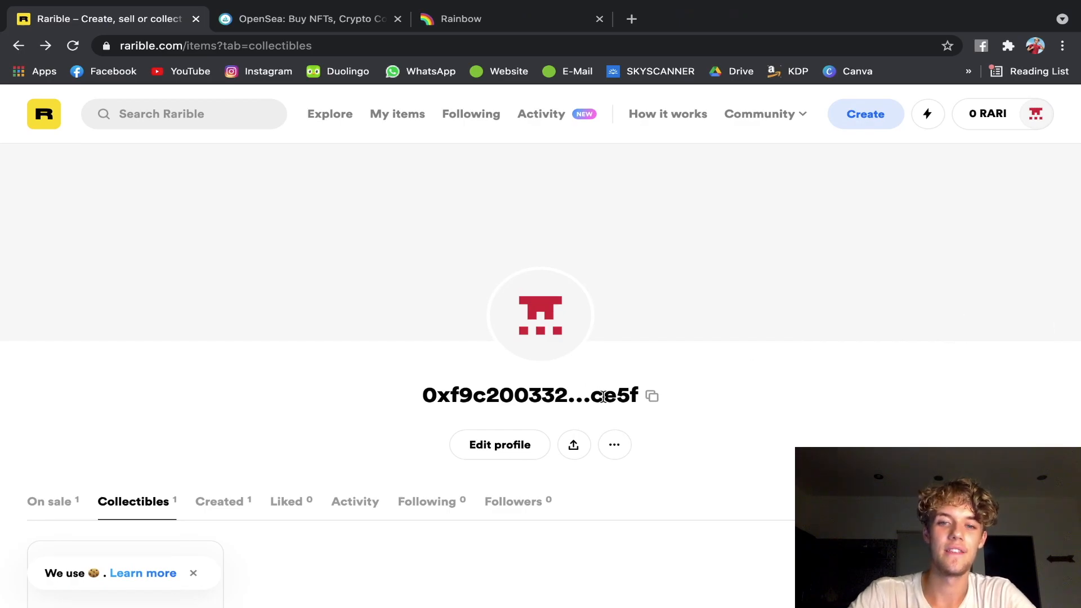
mouse_move(539, 375)
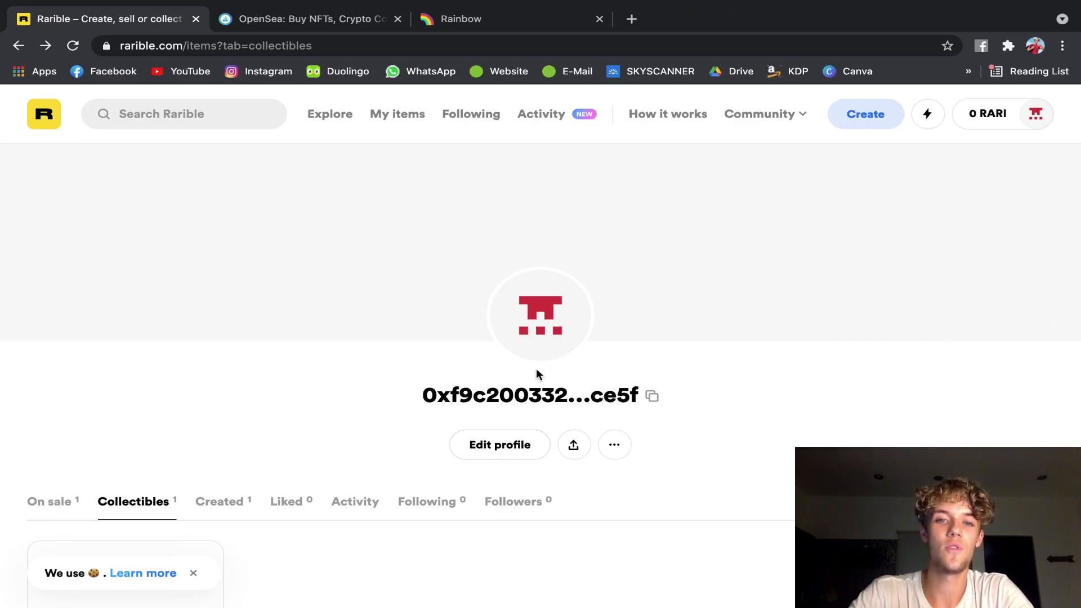
scroll("down", 3)
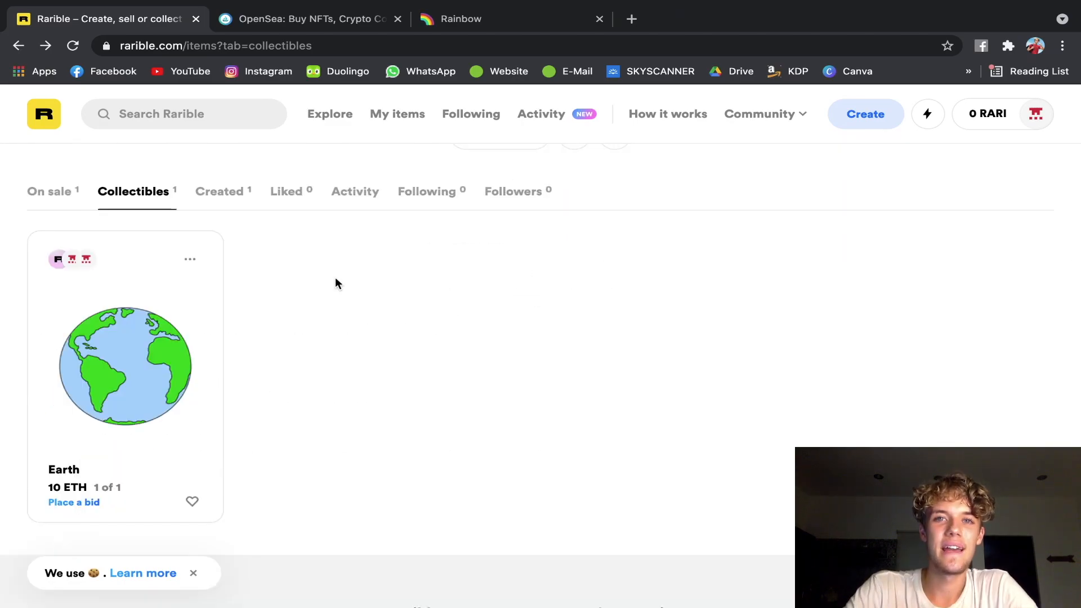
mouse_move(540, 390)
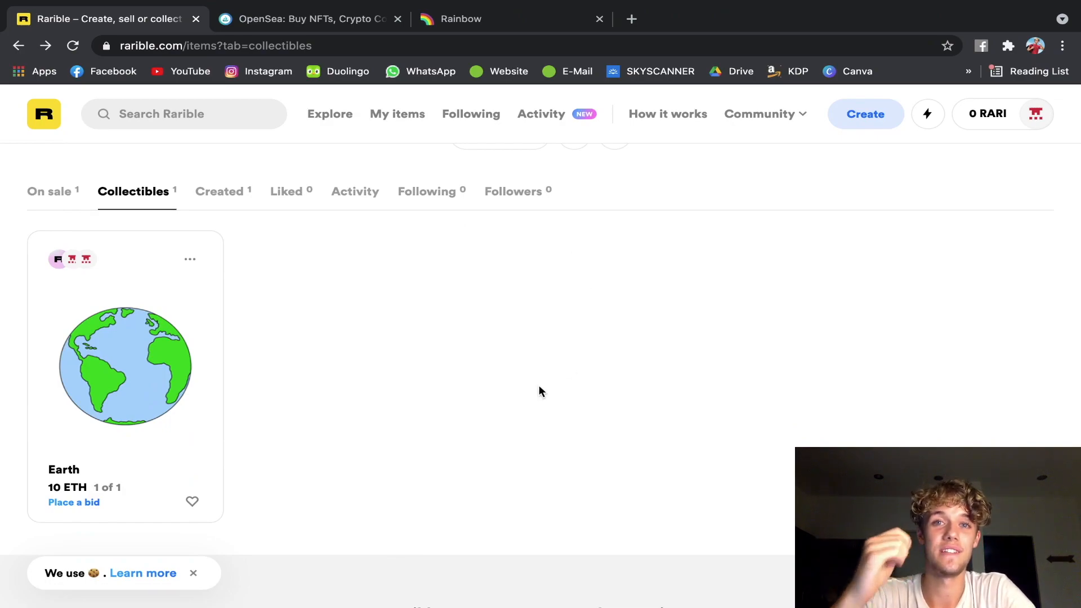
mouse_move(544, 429)
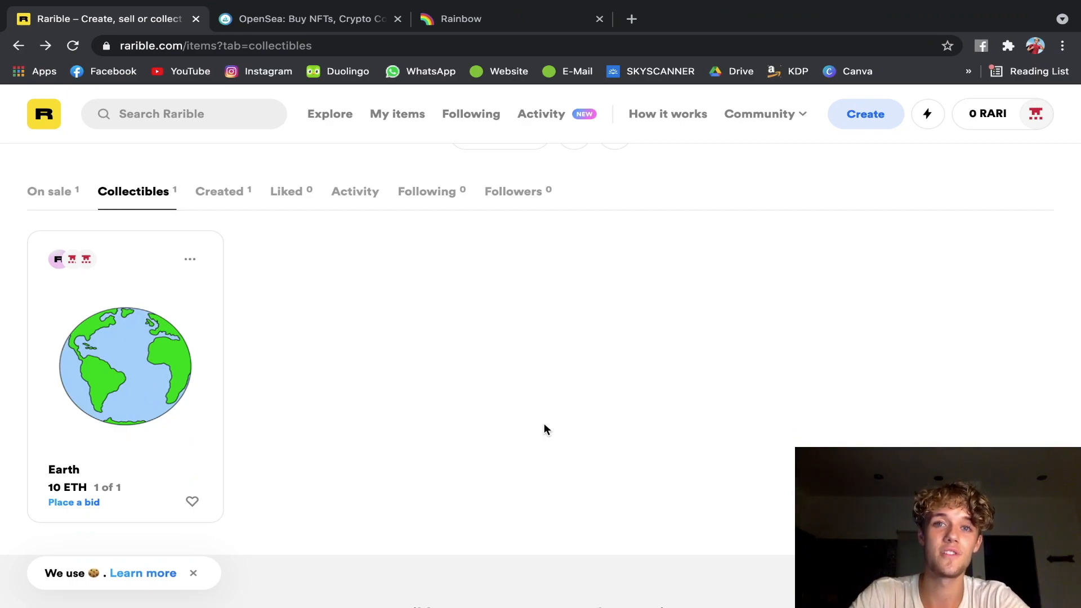
scroll("up", 3)
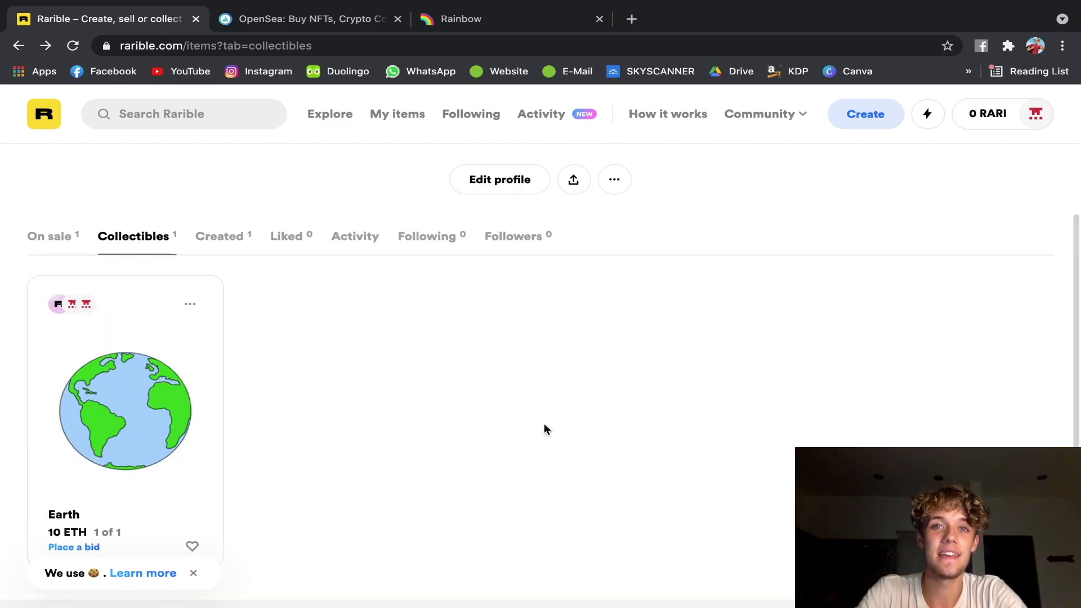
mouse_move(617, 444)
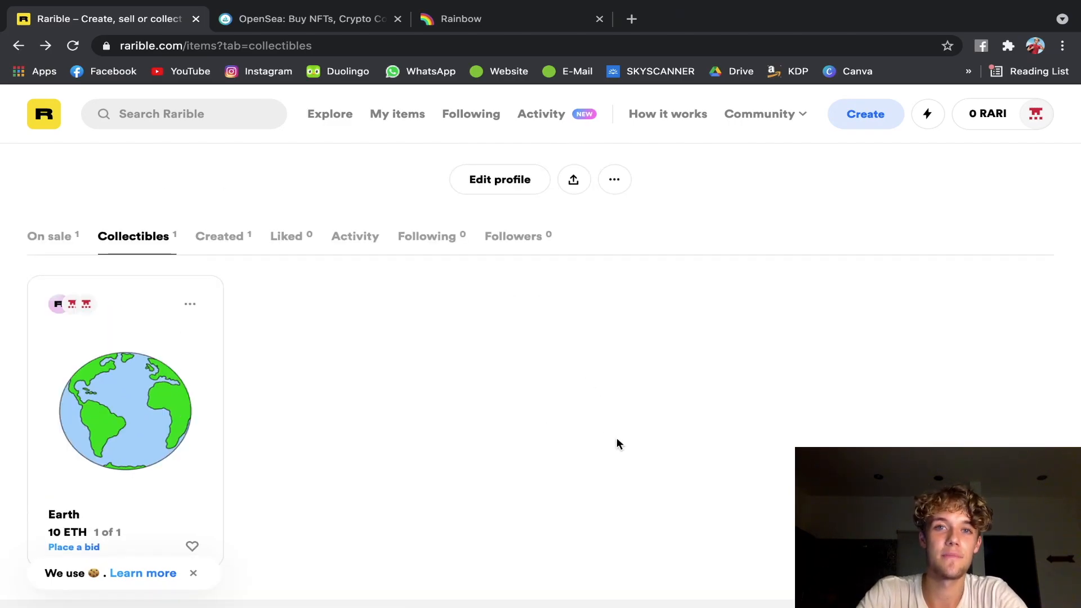
mouse_move(513, 371)
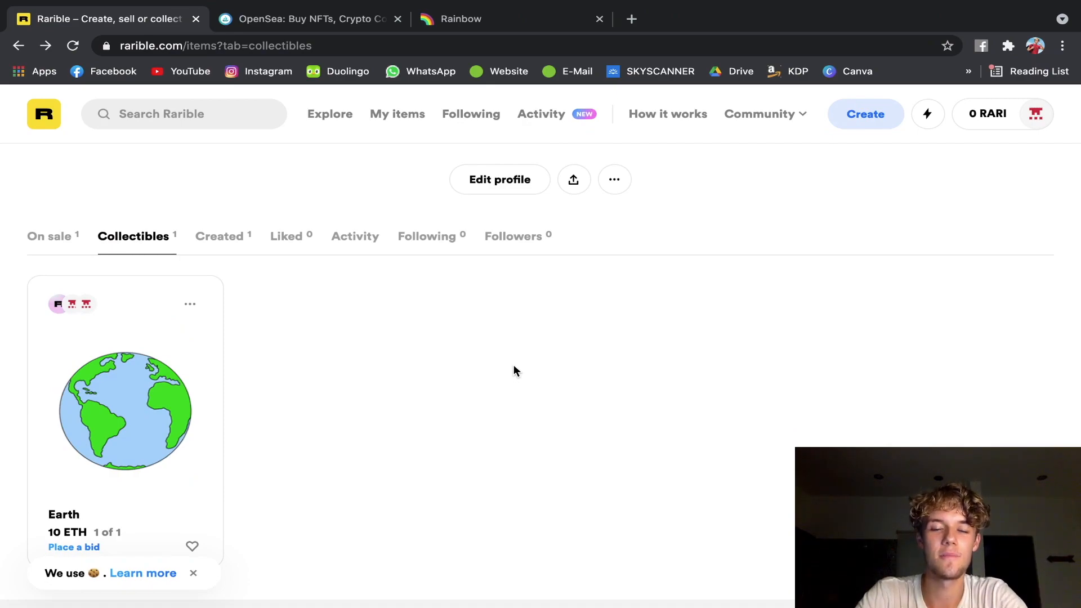